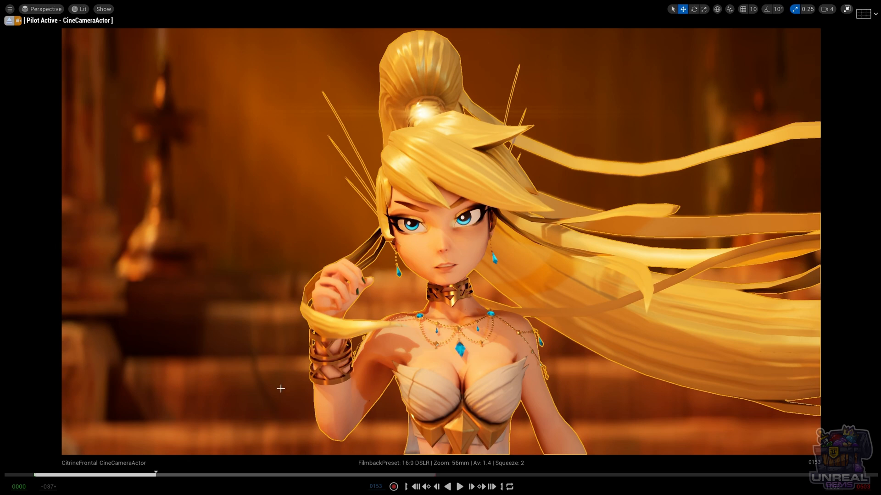
{"action": "mouse_move", "coordinate": [393, 300]}
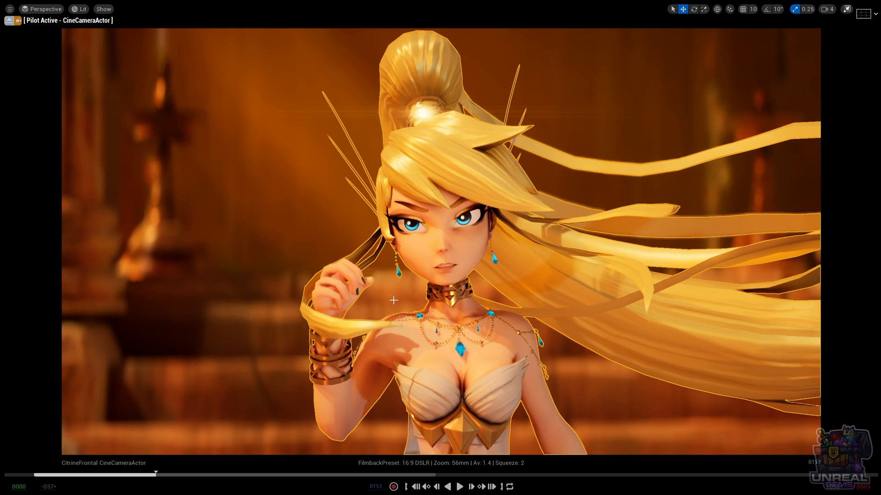
{"action": "mouse_move", "coordinate": [462, 192]}
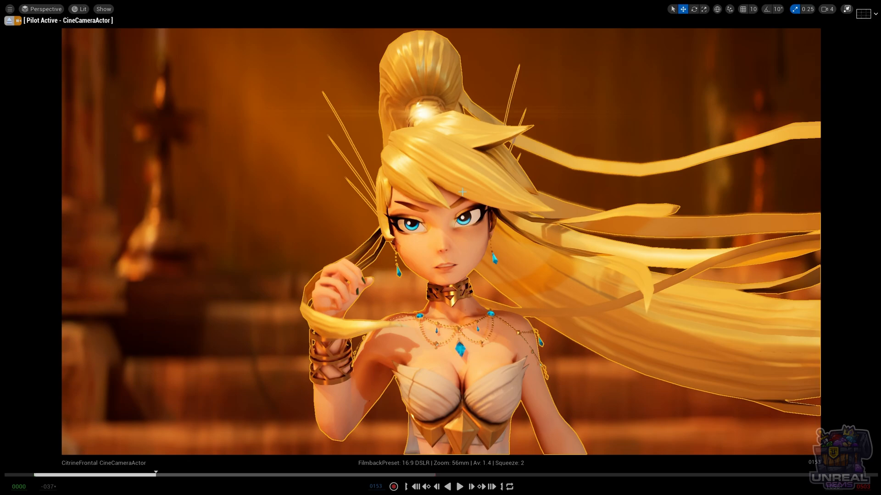
Bring up the citrine_eye material graph with its parallax, base colour, emissive and normal groups.
{"action": "left_click", "coordinate": [248, 18]}
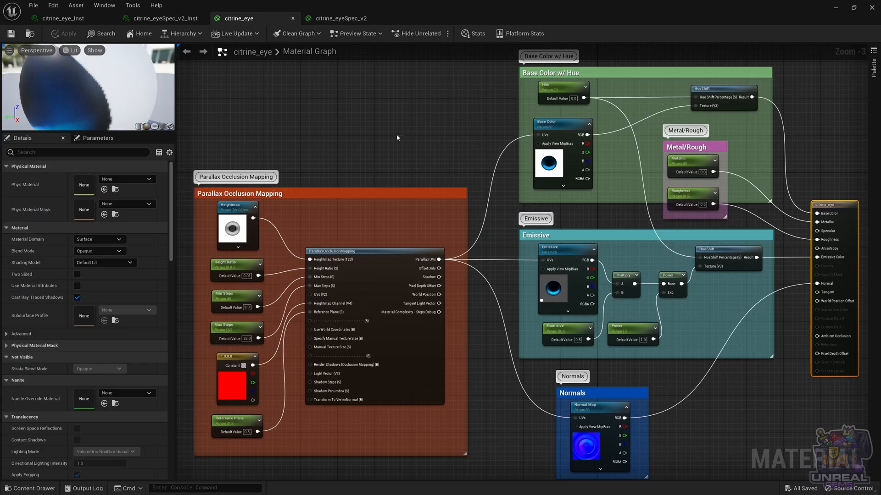
{"action": "mouse_move", "coordinate": [397, 138]}
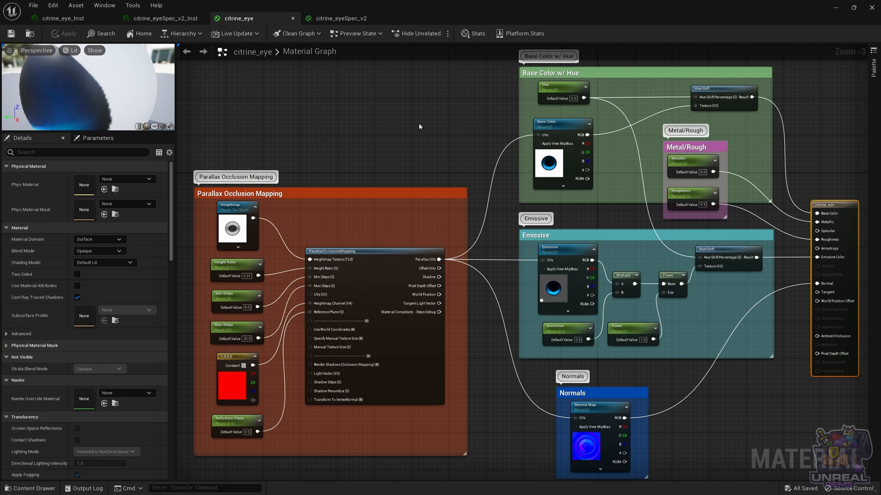
{"action": "mouse_move", "coordinate": [450, 146]}
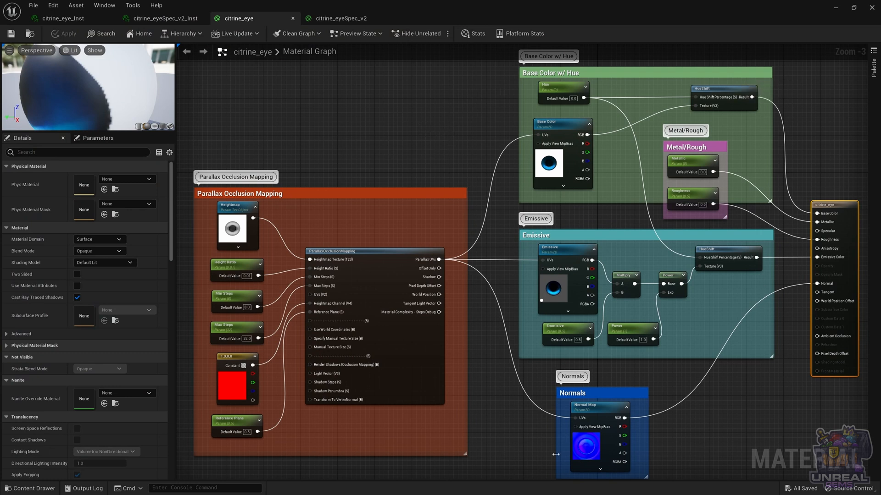
{"action": "mouse_move", "coordinate": [809, 223]}
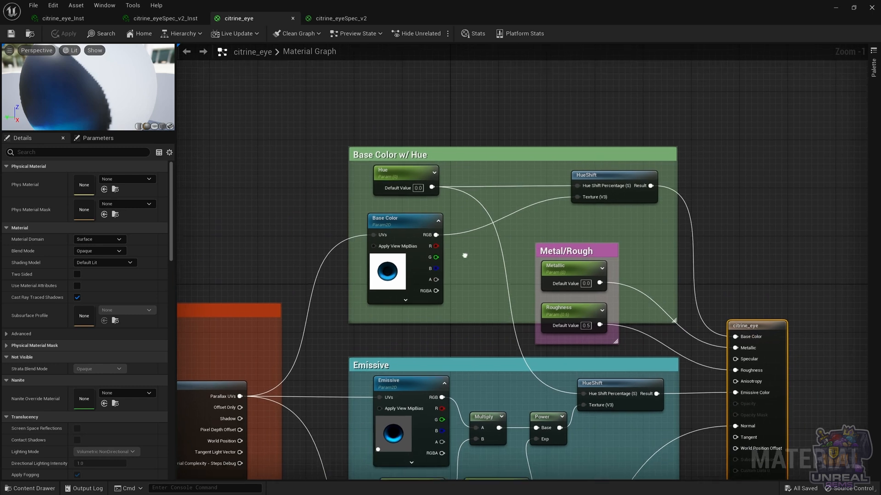
View the Citrine_eye_BaseColor iris texture, then go back to the citrine_eye graph.
{"action": "left_click", "coordinate": [385, 230]}
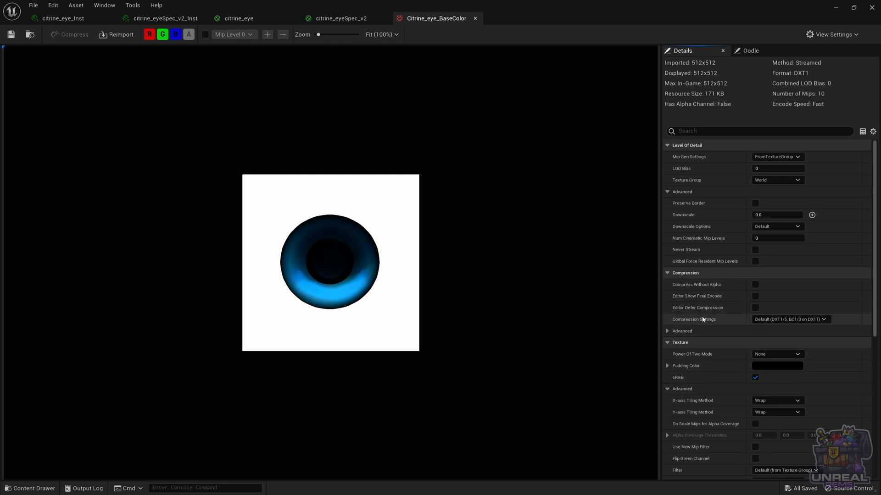
{"action": "left_click", "coordinate": [239, 18]}
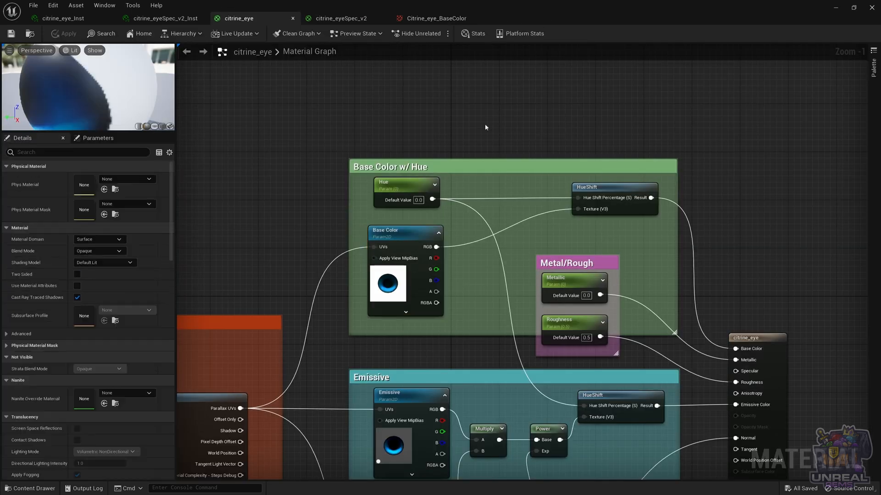
{"action": "mouse_move", "coordinate": [589, 187]}
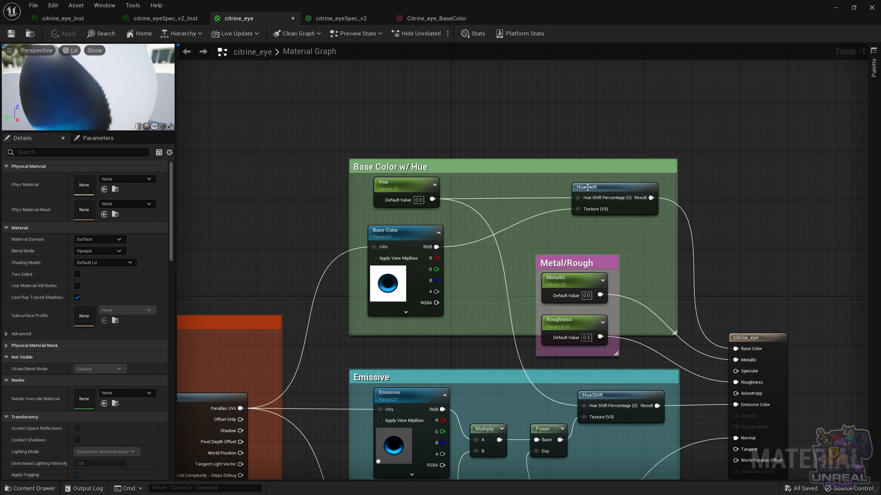
{"action": "mouse_move", "coordinate": [502, 235]}
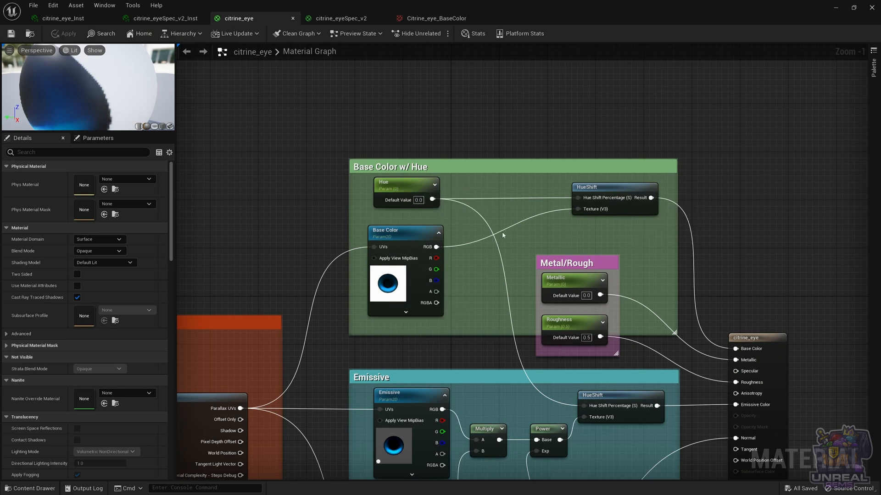
{"action": "mouse_move", "coordinate": [605, 224]}
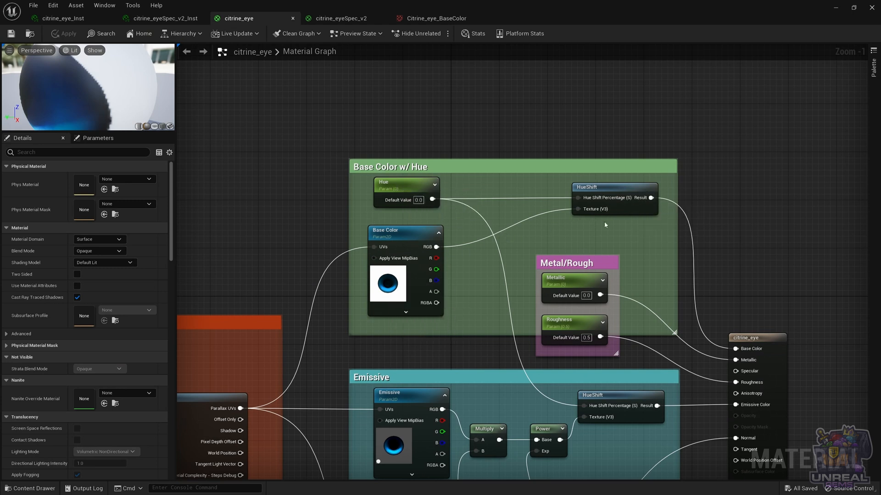
{"action": "mouse_move", "coordinate": [645, 284]}
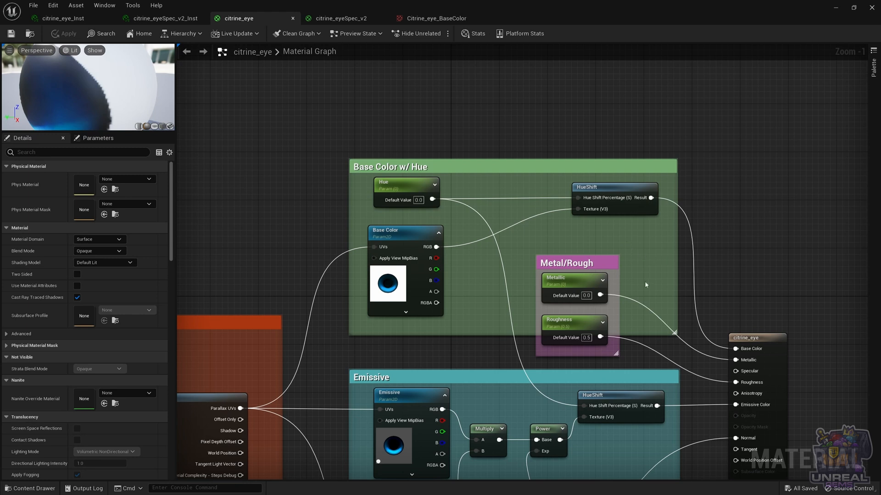
{"action": "mouse_move", "coordinate": [555, 297]}
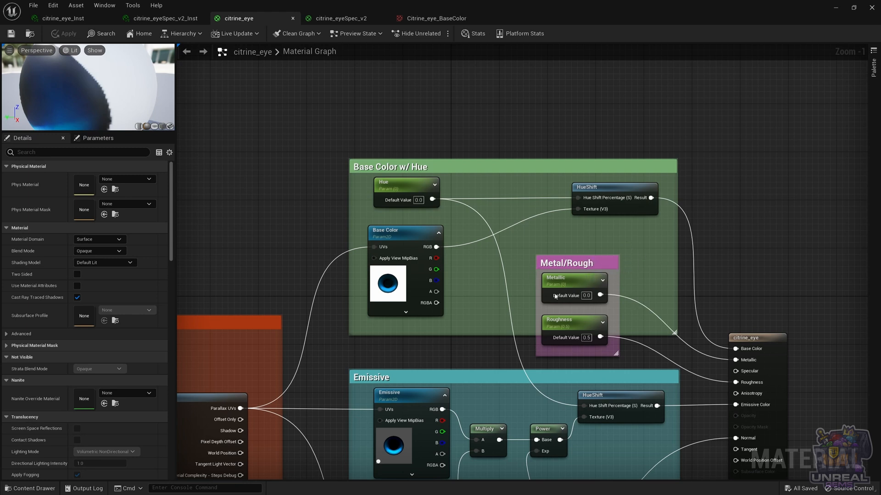
{"action": "mouse_move", "coordinate": [598, 325]}
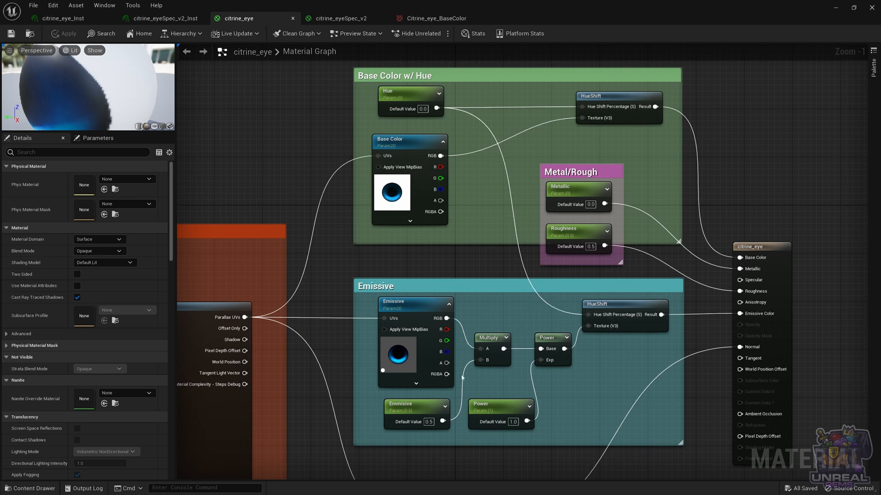
{"action": "mouse_move", "coordinate": [573, 275]}
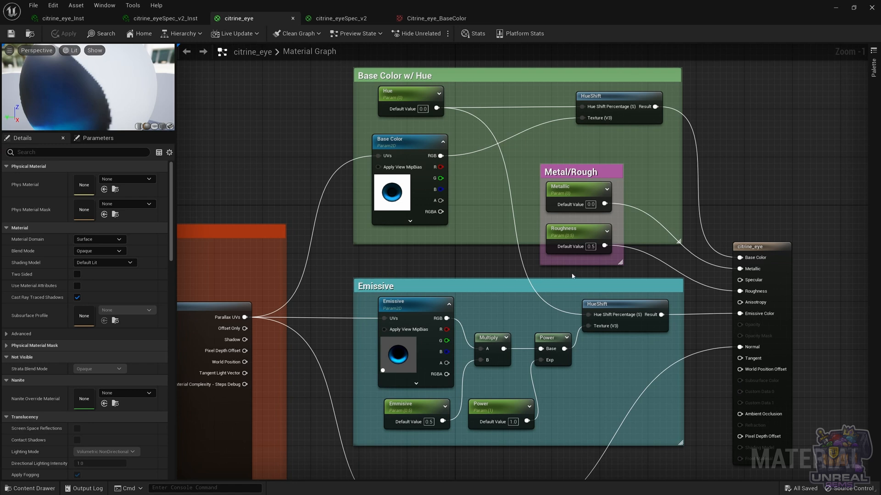
{"action": "mouse_move", "coordinate": [412, 118]}
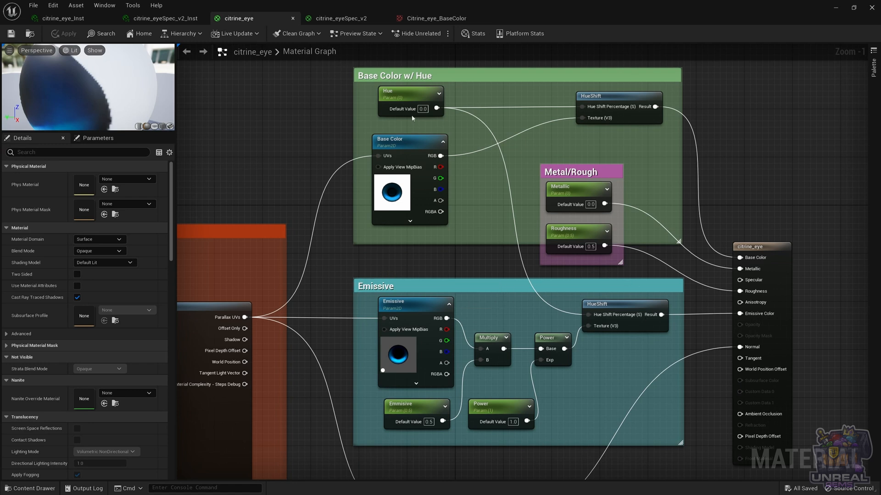
{"action": "mouse_move", "coordinate": [606, 308]}
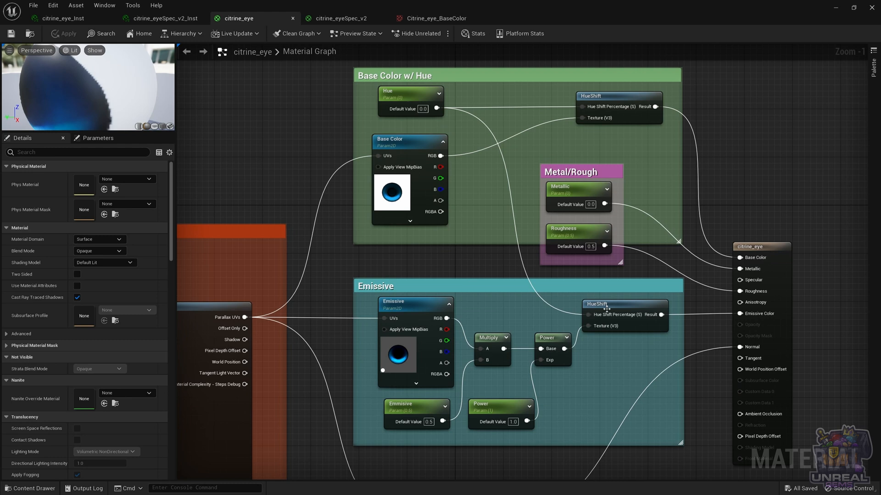
{"action": "mouse_move", "coordinate": [402, 325]}
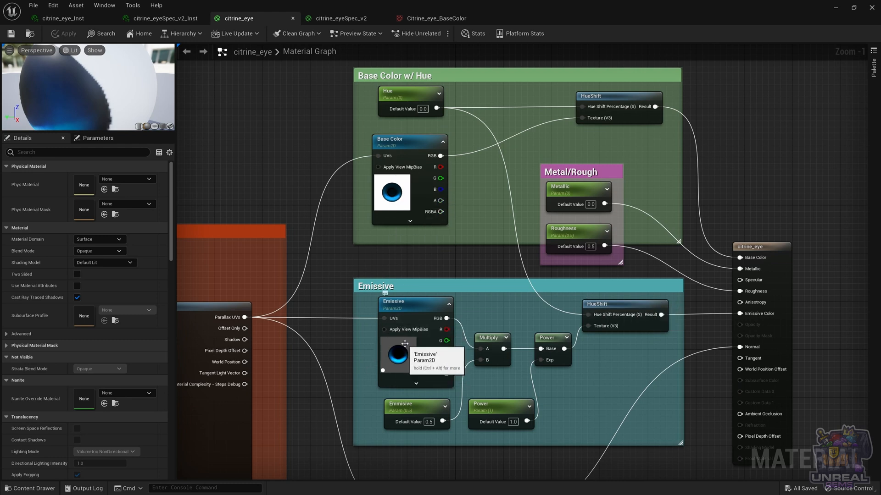
{"action": "mouse_move", "coordinate": [450, 427]}
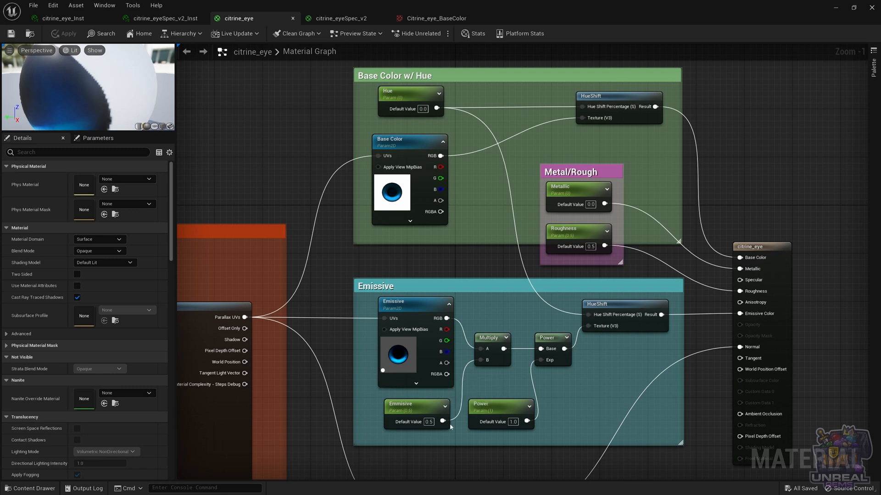
{"action": "mouse_move", "coordinate": [483, 354]}
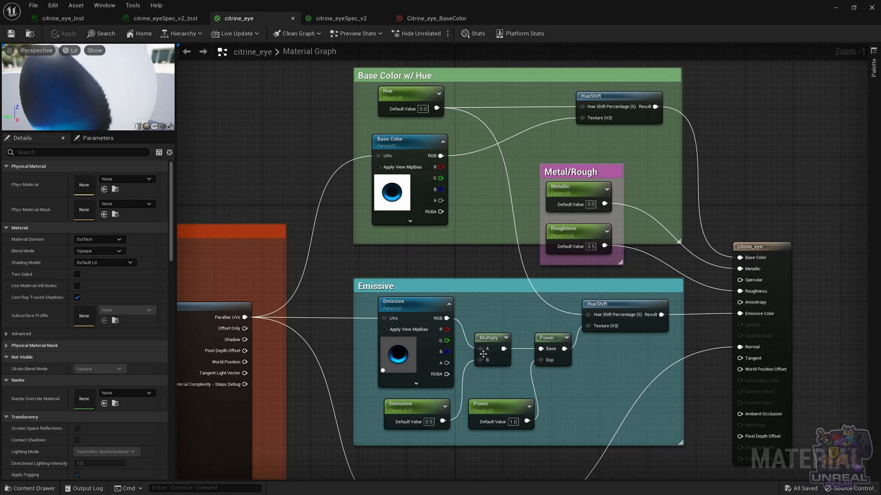
{"action": "mouse_move", "coordinate": [470, 402]}
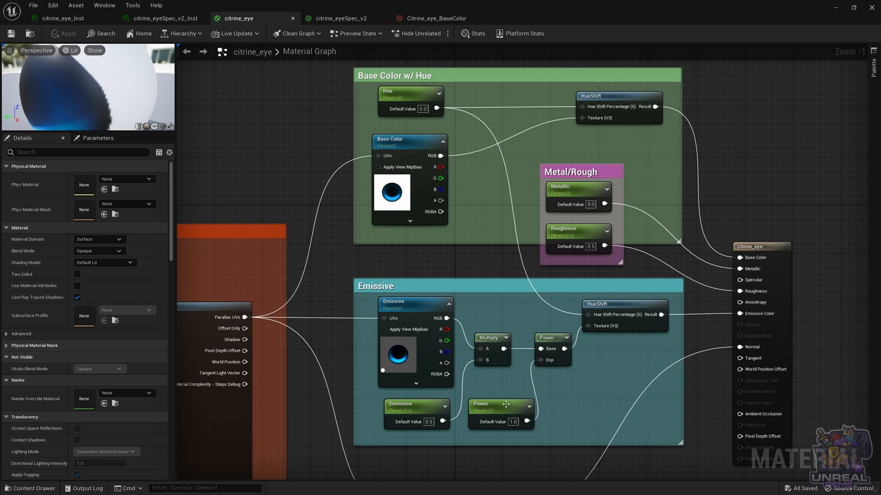
{"action": "mouse_move", "coordinate": [501, 404]}
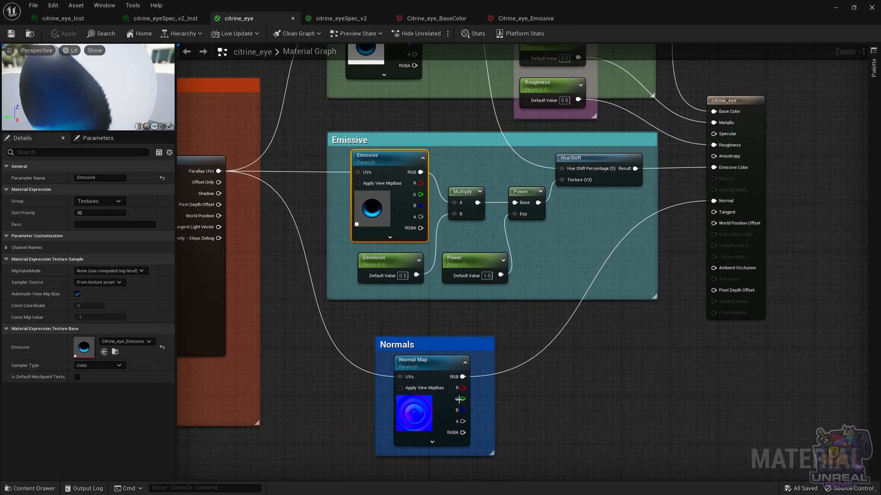
Open the 512x512 citrine_eye_Normal map from the Normal Map texture sample.
{"action": "left_click", "coordinate": [432, 359]}
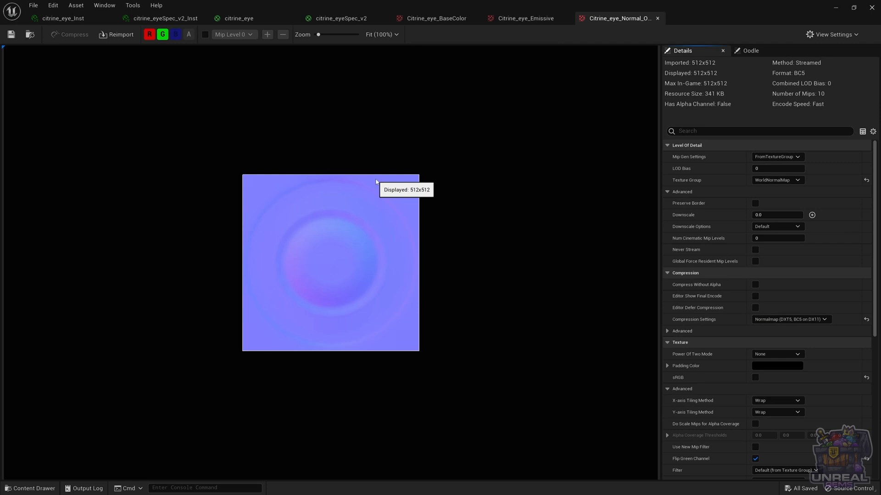
{"action": "mouse_move", "coordinate": [616, 22]}
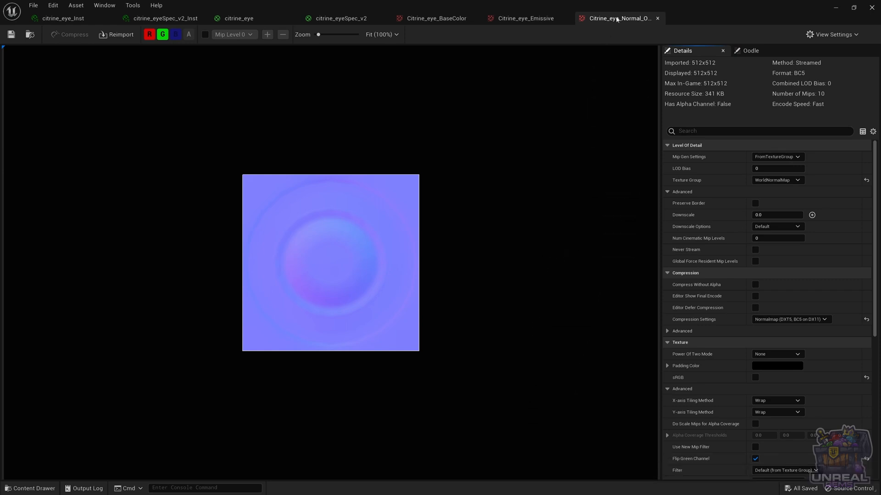
On citrine_eye_Inst, try Hue values 0.455198, 0.064798, 0.2432 and 0.5888.
{"action": "left_click", "coordinate": [62, 18]}
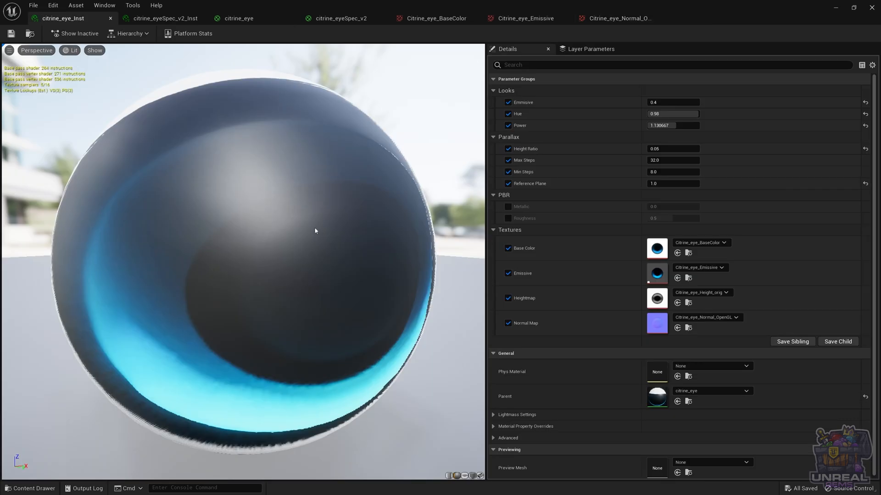
{"action": "mouse_move", "coordinate": [823, 25]}
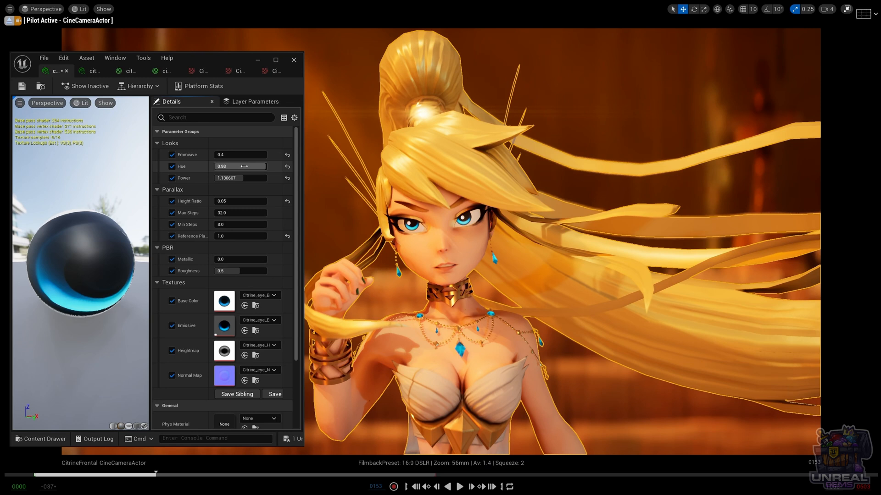
{"action": "type", "text": "0.455198"}
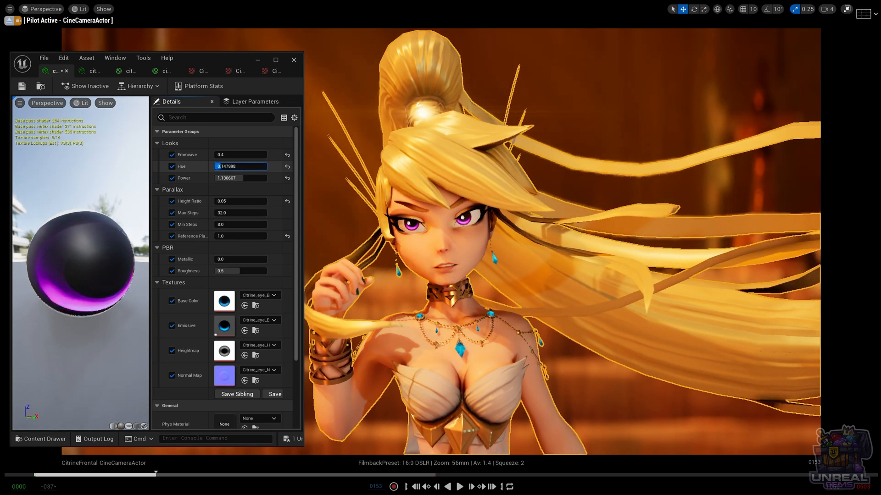
{"action": "type", "text": "0.064798"}
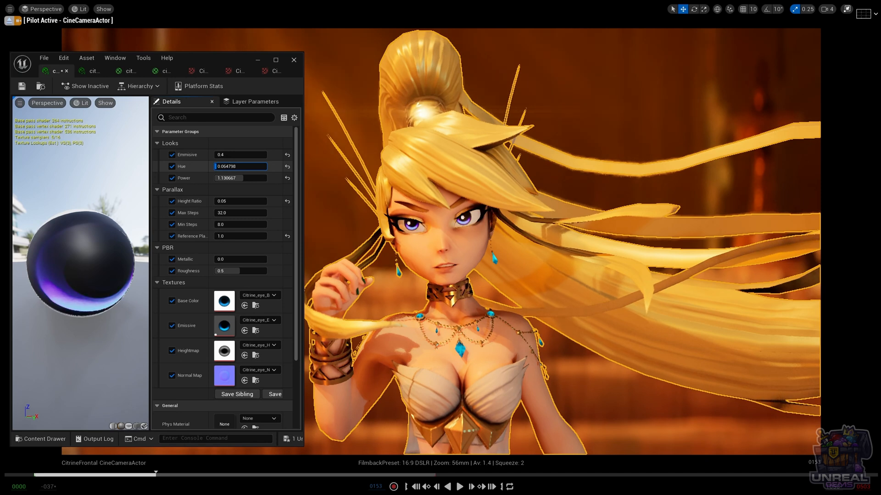
{"action": "type", "text": "0.2432"}
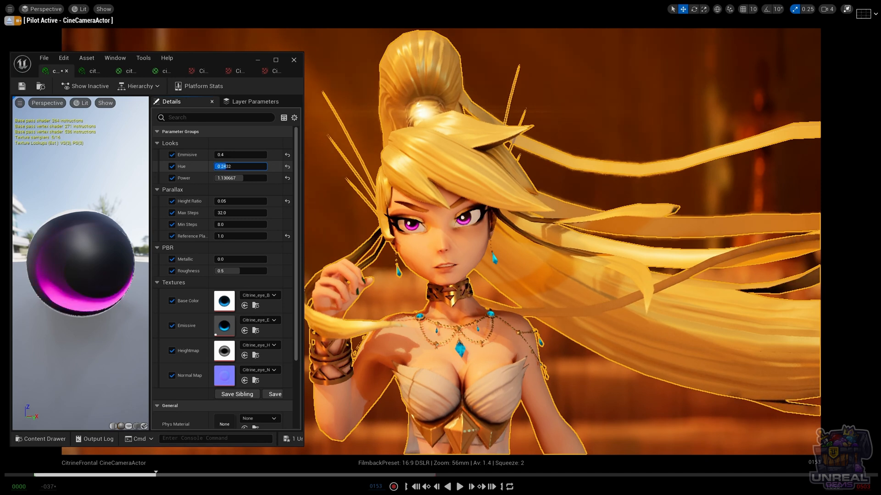
{"action": "type", "text": "0.5888"}
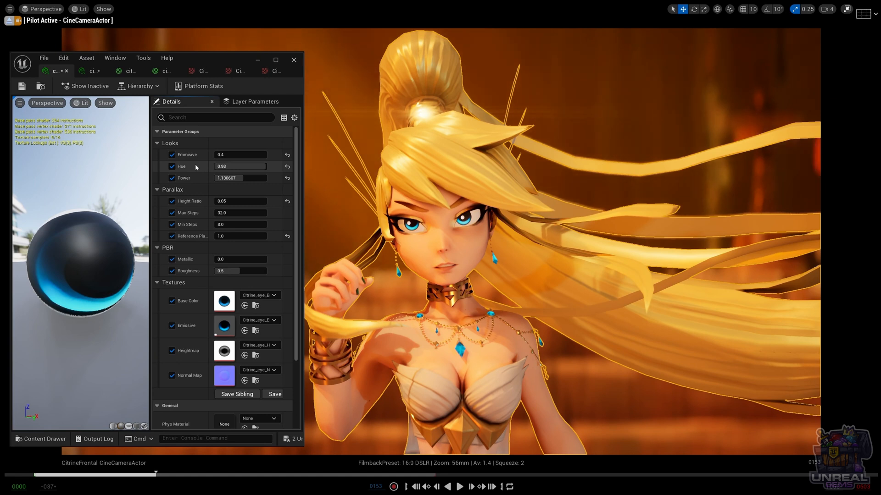
{"action": "mouse_move", "coordinate": [195, 160]}
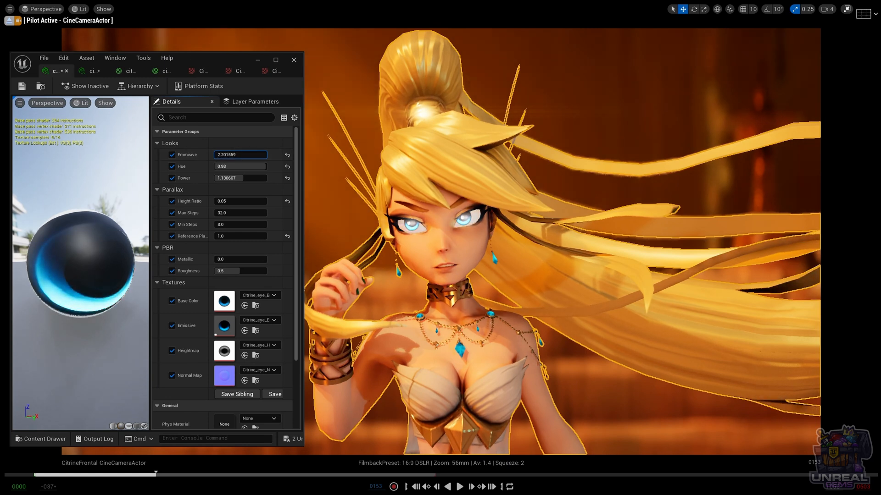
Try Emissive at 0.106415 and 1.0 on the eye instance, settling at 0.4.
{"action": "type", "text": "0.106415"}
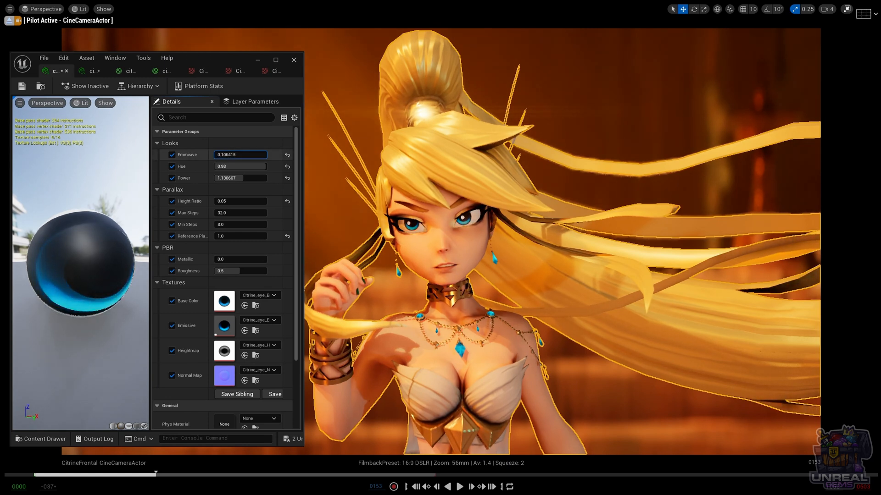
{"action": "left_click_drag", "start_coordinate": [240, 154], "coordinate": [236, 154]}
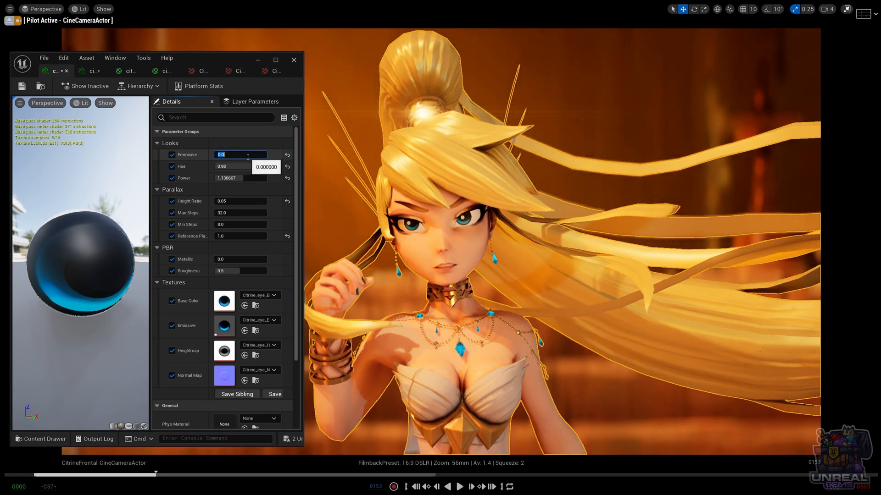
{"action": "type", "text": "1.0"}
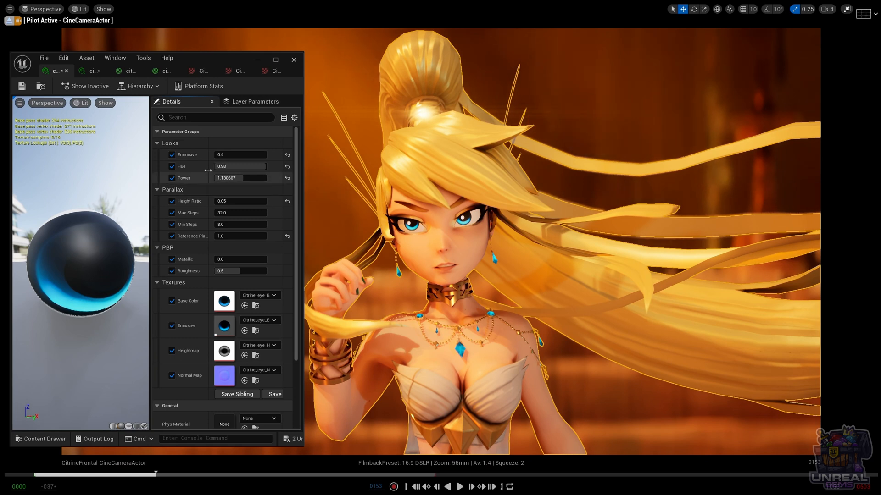
{"action": "mouse_move", "coordinate": [240, 178]}
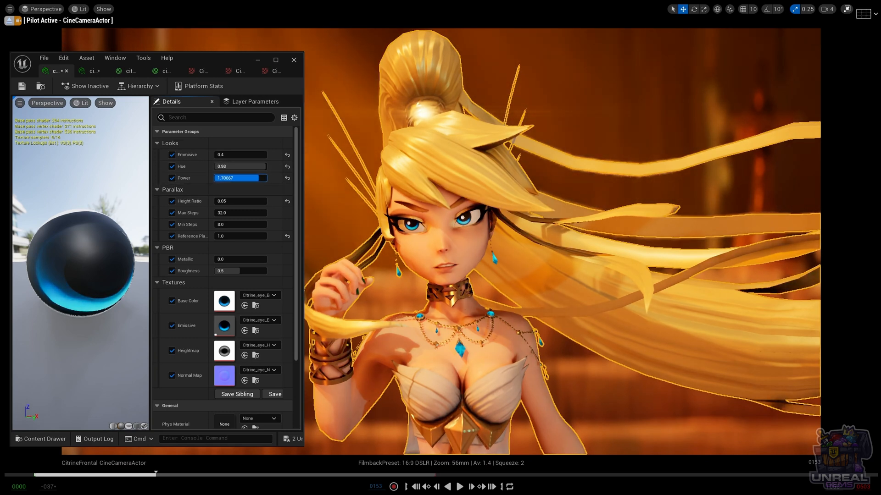
Test emissive Power from 0.0 through higher and lower slider values.
{"action": "type", "text": "0.0"}
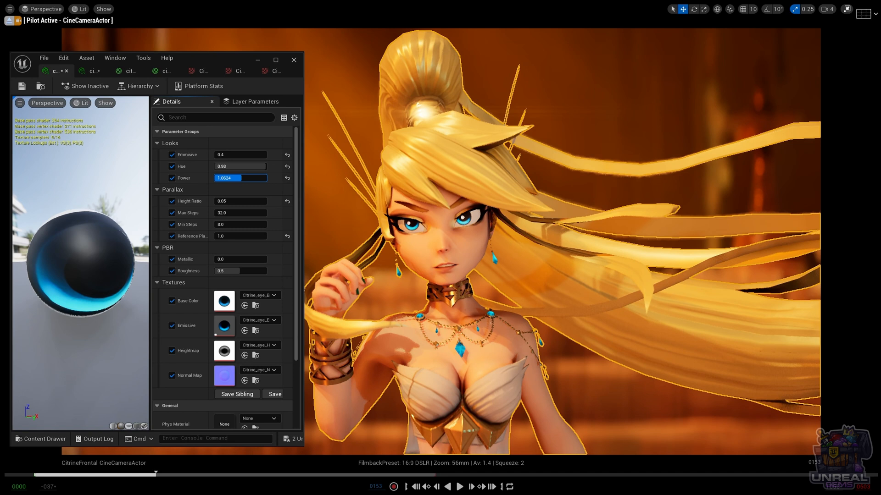
{"action": "left_click_drag", "start_coordinate": [225, 178], "coordinate": [252, 178]}
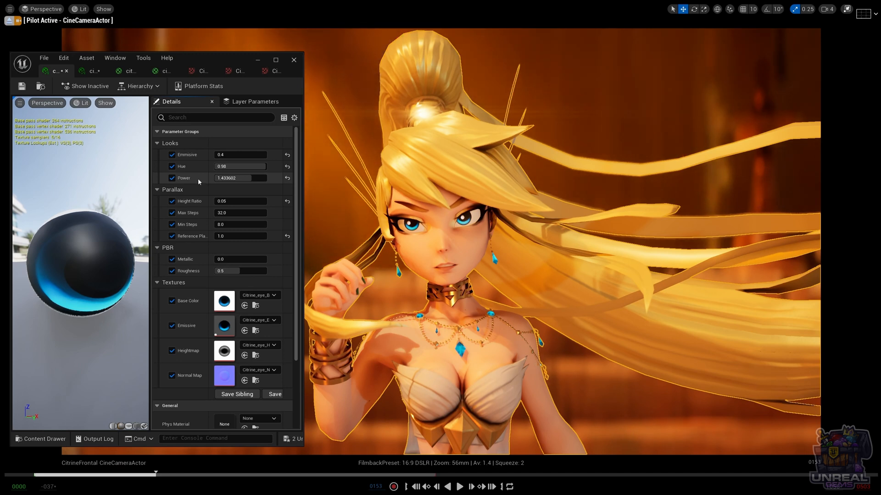
{"action": "left_click_drag", "start_coordinate": [247, 178], "coordinate": [230, 178]}
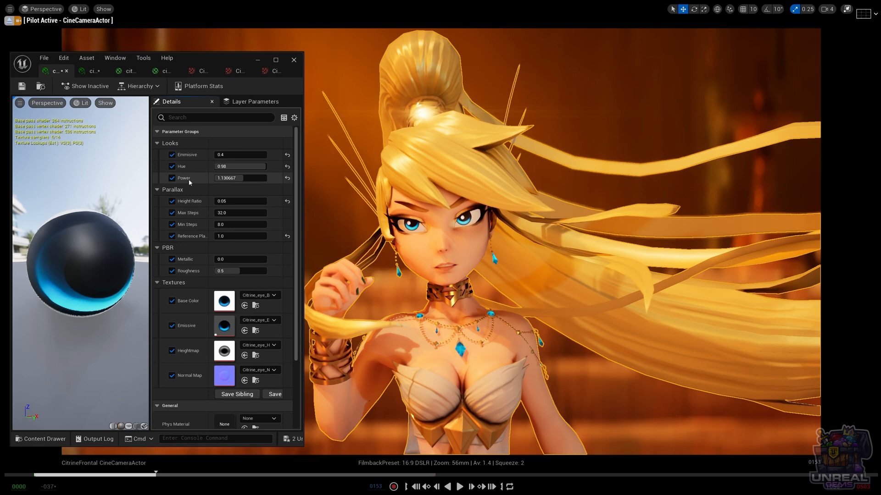
{"action": "mouse_move", "coordinate": [183, 178]}
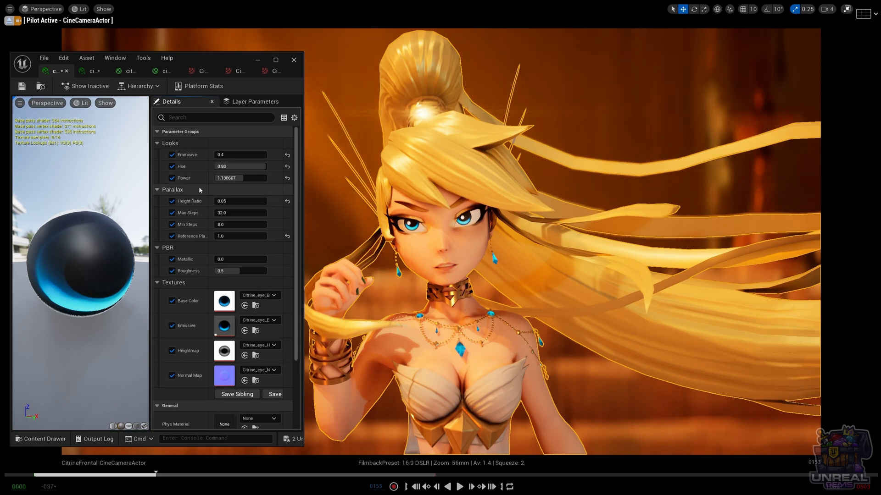
{"action": "mouse_move", "coordinate": [190, 180]}
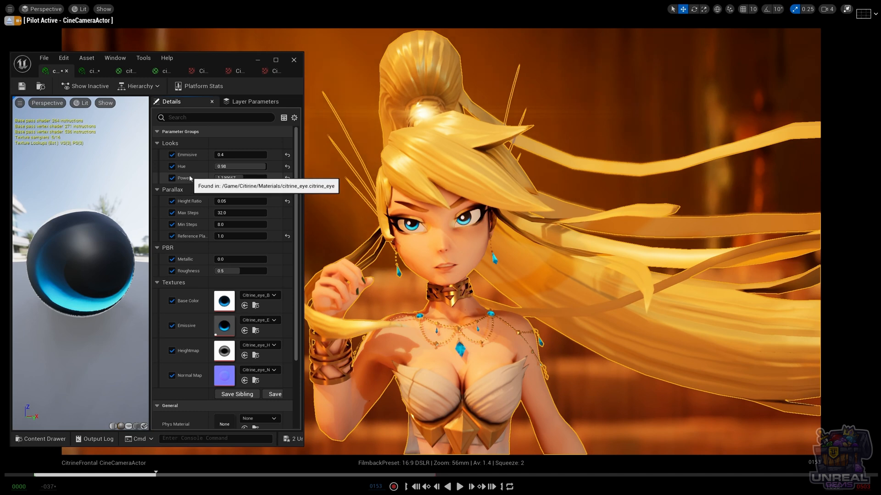
{"action": "mouse_move", "coordinate": [186, 271]}
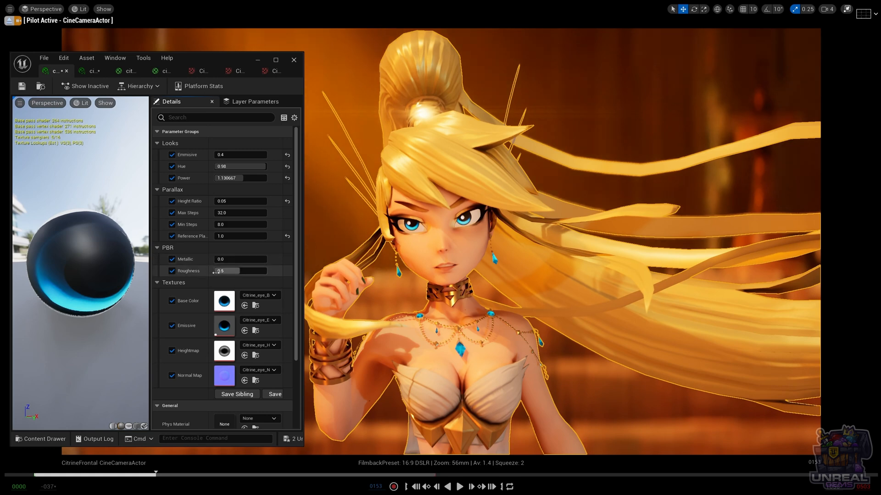
Lower PBR Roughness on the eye instance to 0.0 for a glossy sphere.
{"action": "left_click_drag", "start_coordinate": [224, 271], "coordinate": [238, 271]}
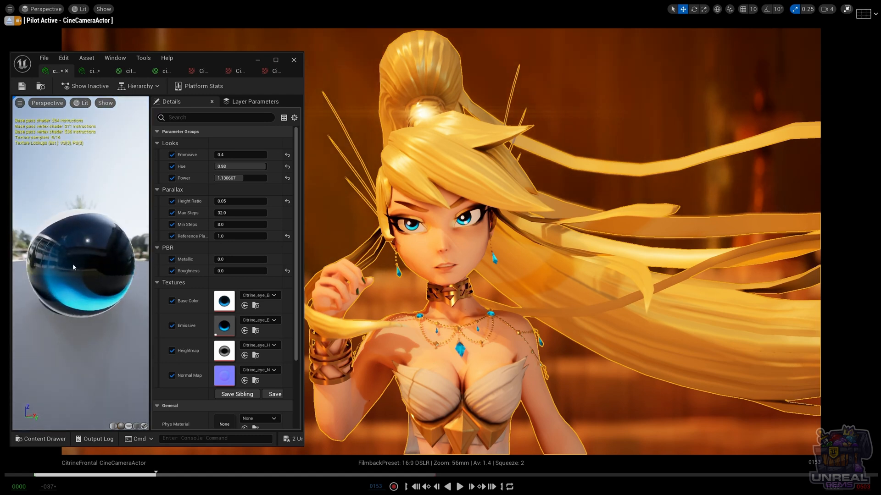
{"action": "mouse_move", "coordinate": [101, 288]}
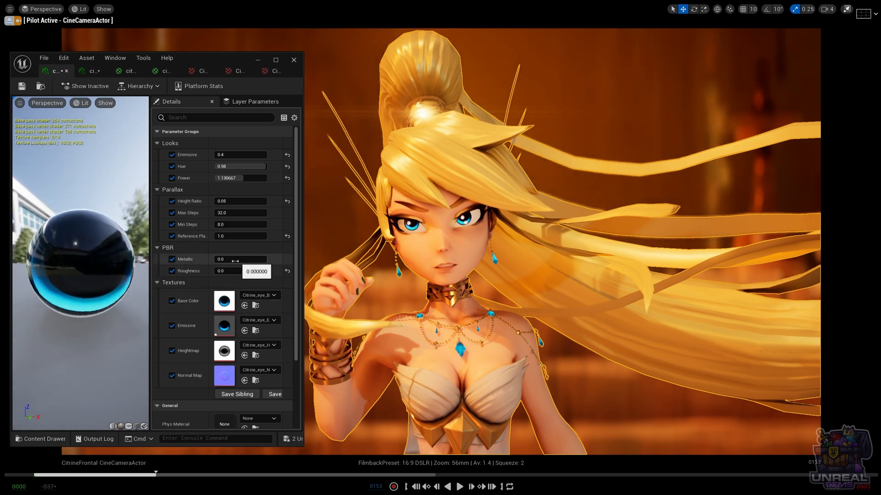
Set Metallic to about 0.71 and Roughness to about 0.79 for a darker, matte eye.
{"action": "type", "text": "0.1664"}
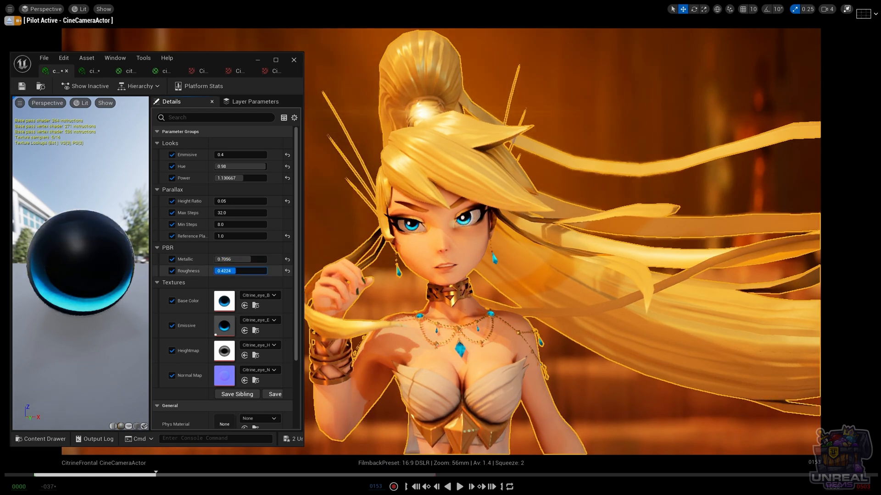
{"action": "left_click_drag", "start_coordinate": [225, 271], "coordinate": [240, 271]}
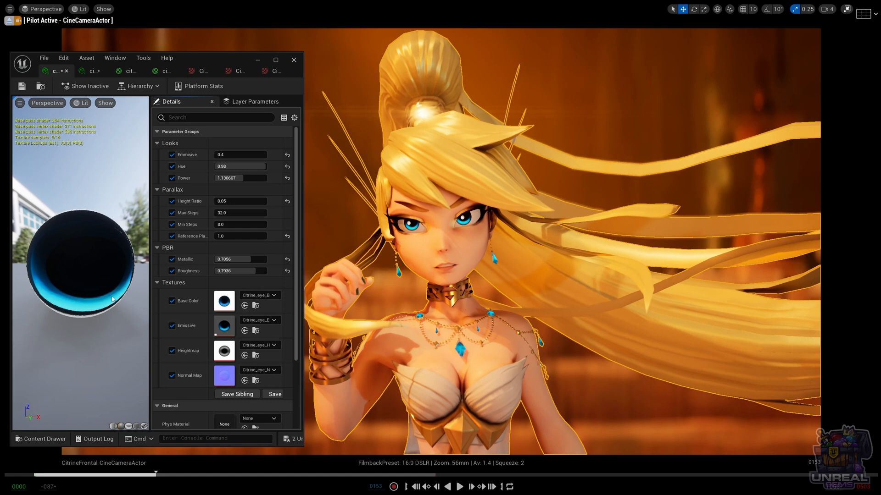
{"action": "mouse_move", "coordinate": [207, 275]}
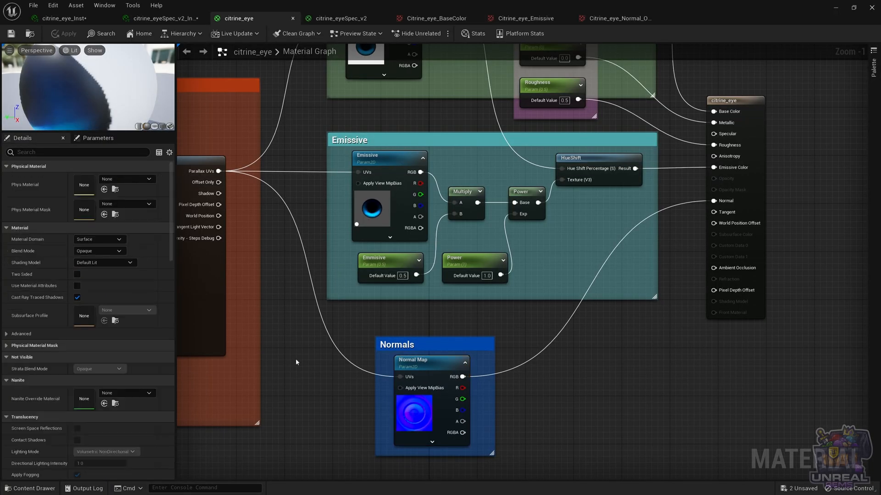
{"action": "mouse_move", "coordinate": [308, 356]}
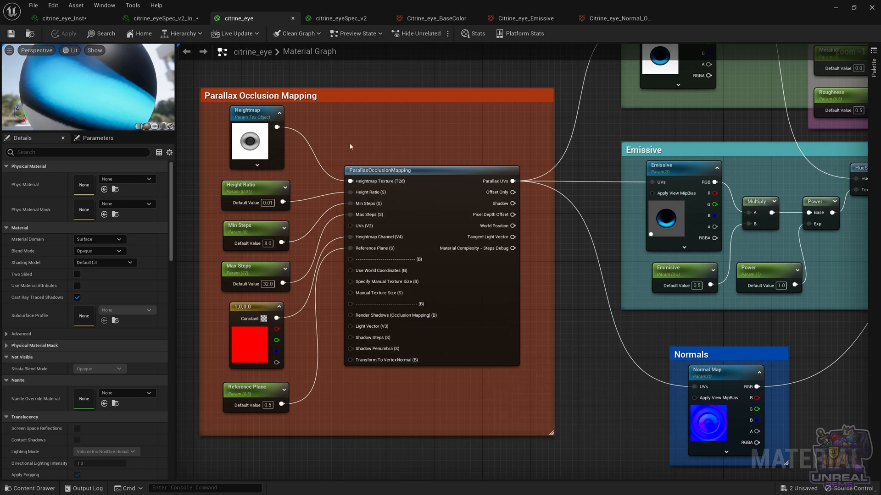
{"action": "mouse_move", "coordinate": [353, 141]}
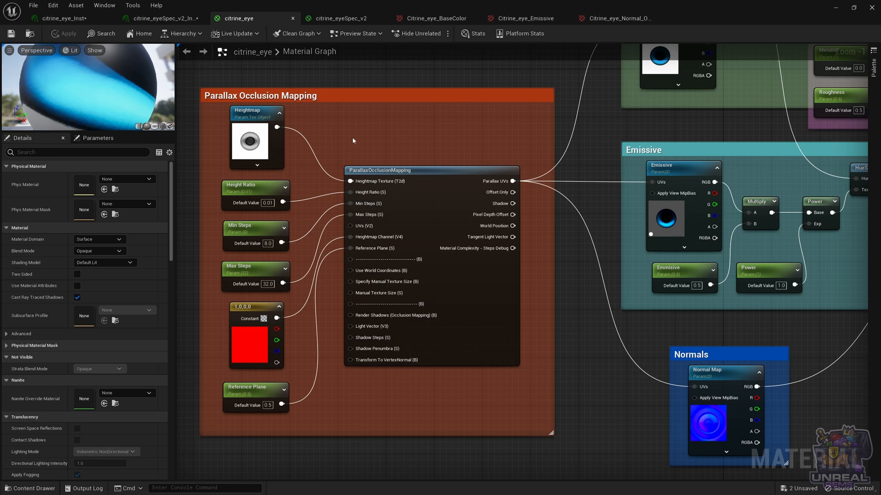
{"action": "mouse_move", "coordinate": [384, 140]}
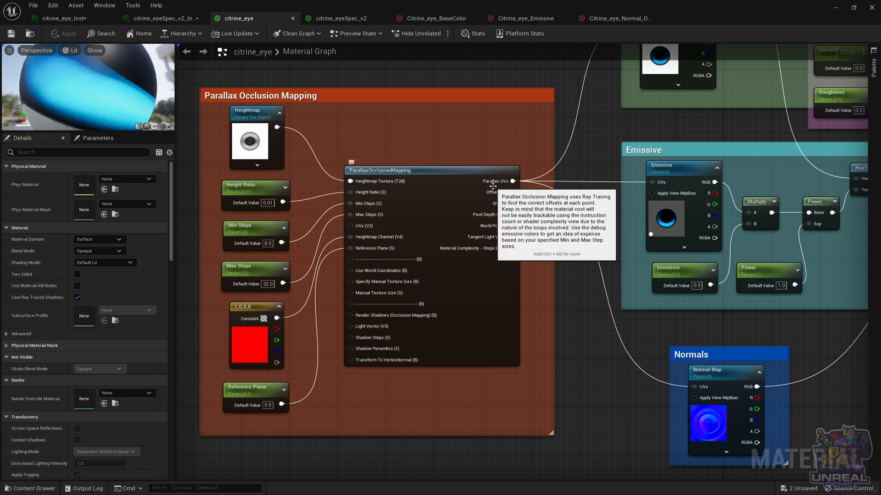
{"action": "mouse_move", "coordinate": [439, 137]}
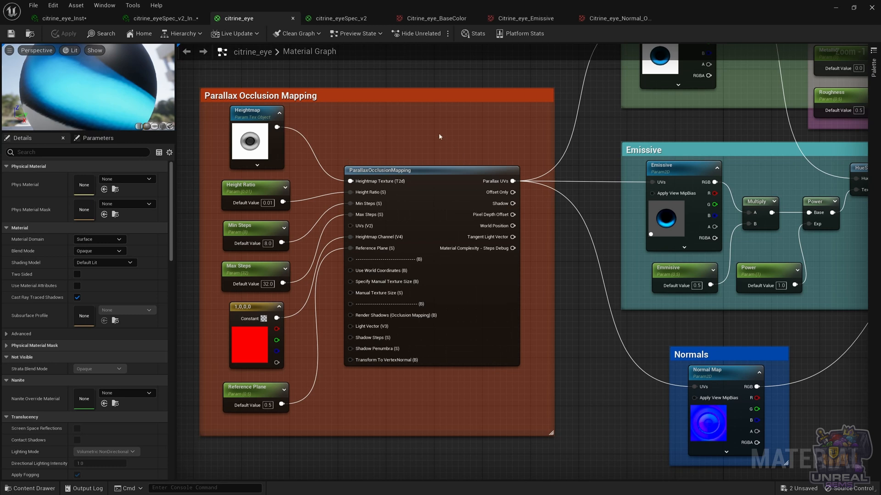
{"action": "mouse_move", "coordinate": [499, 140]}
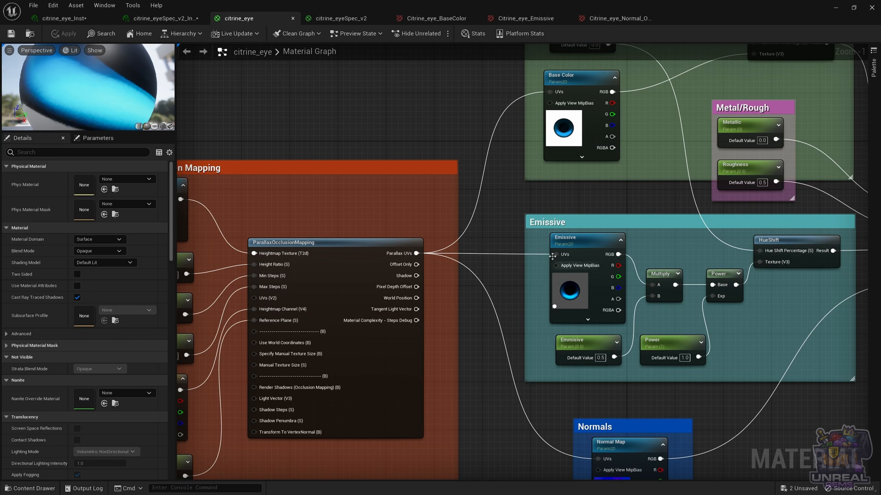
{"action": "mouse_move", "coordinate": [597, 411]}
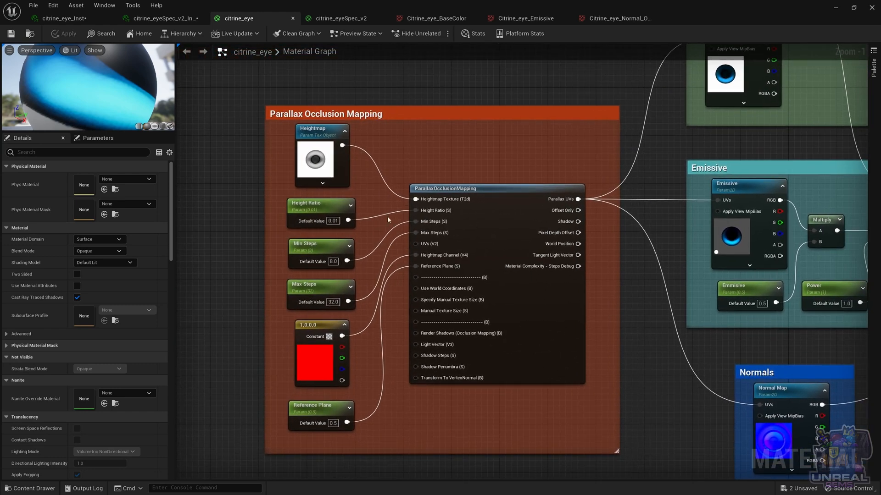
Open the citrine_eye_Height_orig heightmap used by the Parallax Occlusion Mapping group.
{"action": "left_click", "coordinate": [322, 157]}
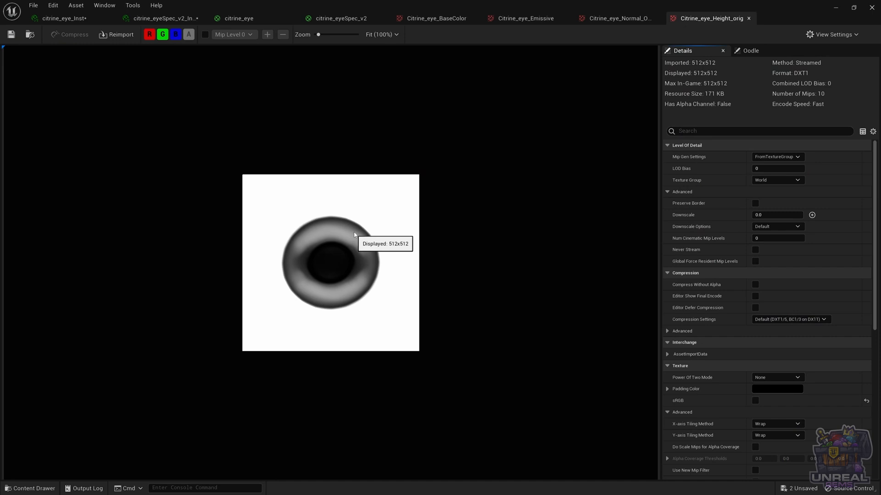
{"action": "mouse_move", "coordinate": [336, 259]}
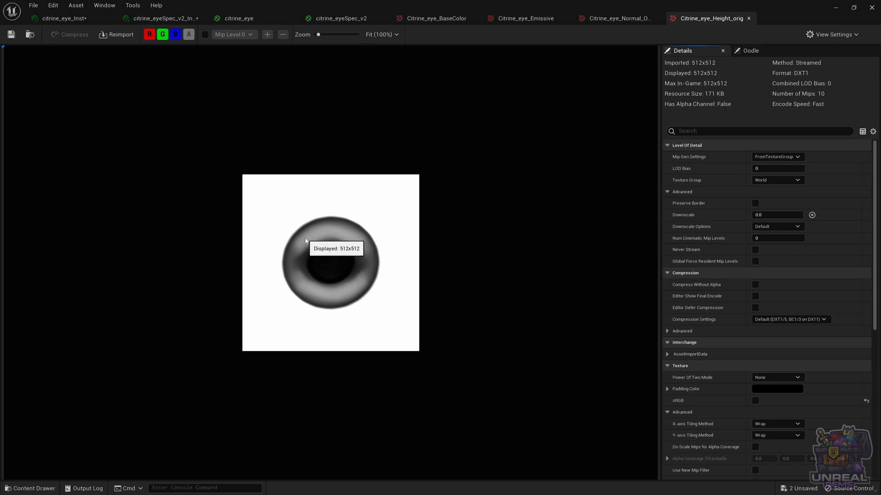
{"action": "mouse_move", "coordinate": [335, 235]}
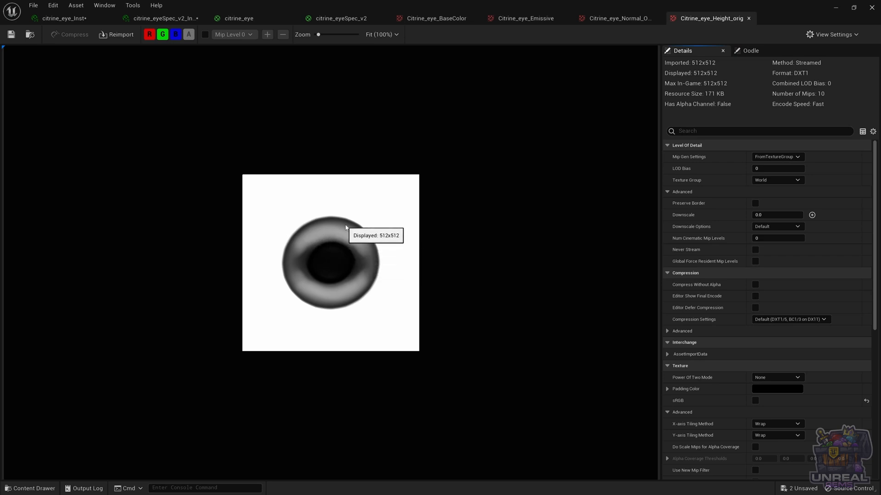
{"action": "mouse_move", "coordinate": [366, 212]}
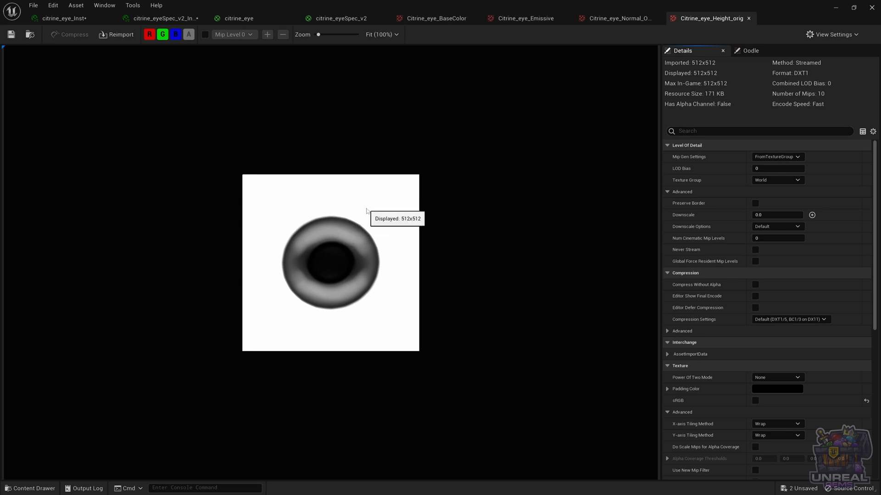
{"action": "mouse_move", "coordinate": [338, 270]}
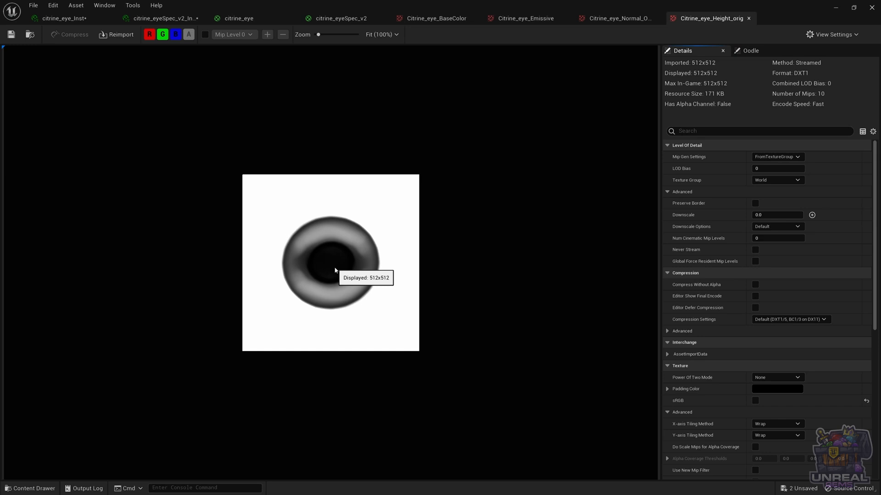
{"action": "mouse_move", "coordinate": [339, 268]}
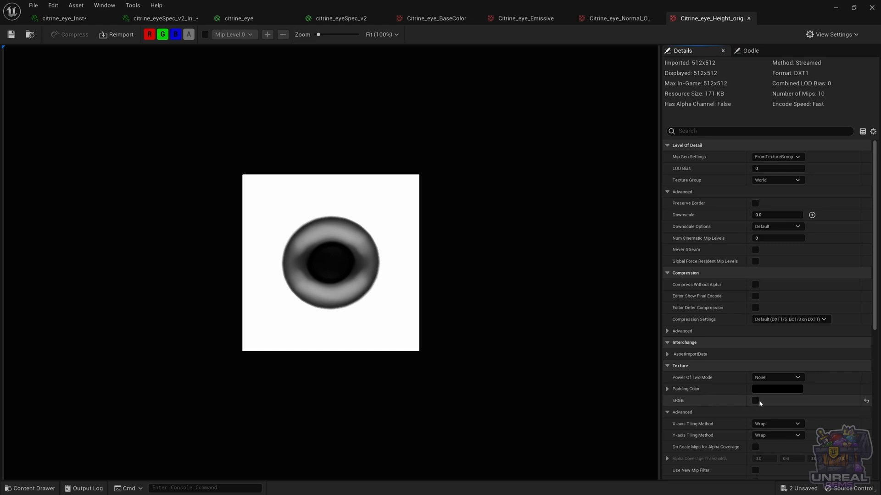
{"action": "mouse_move", "coordinate": [702, 321]}
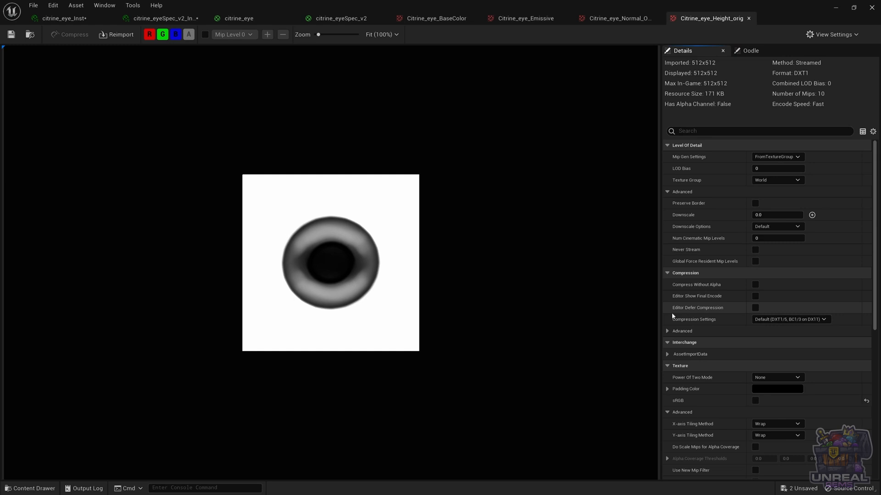
{"action": "mouse_move", "coordinate": [423, 242]}
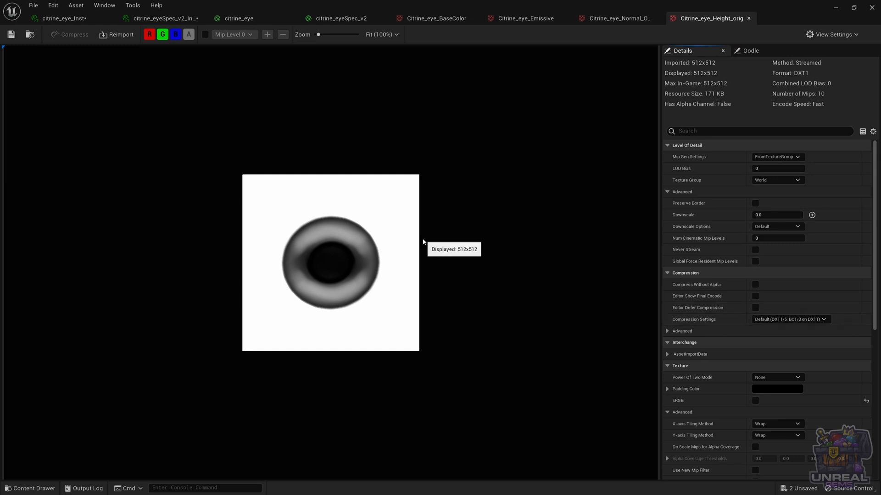
{"action": "mouse_move", "coordinate": [299, 247]}
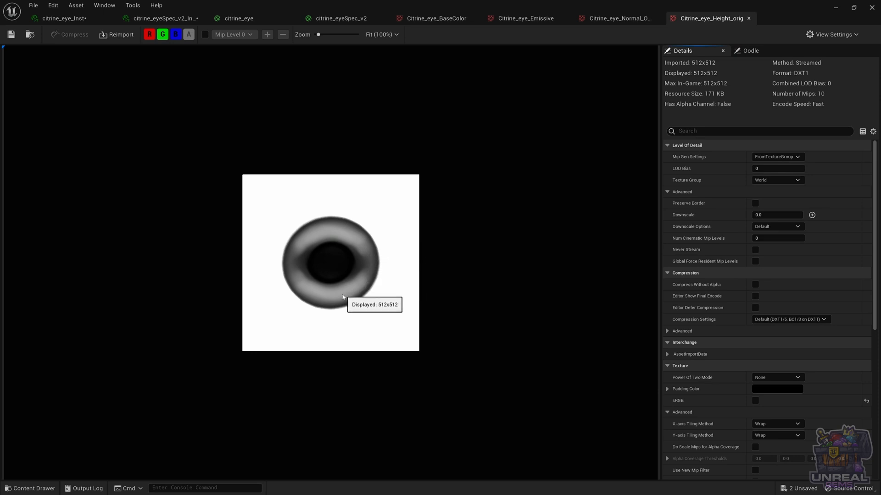
{"action": "mouse_move", "coordinate": [331, 235]}
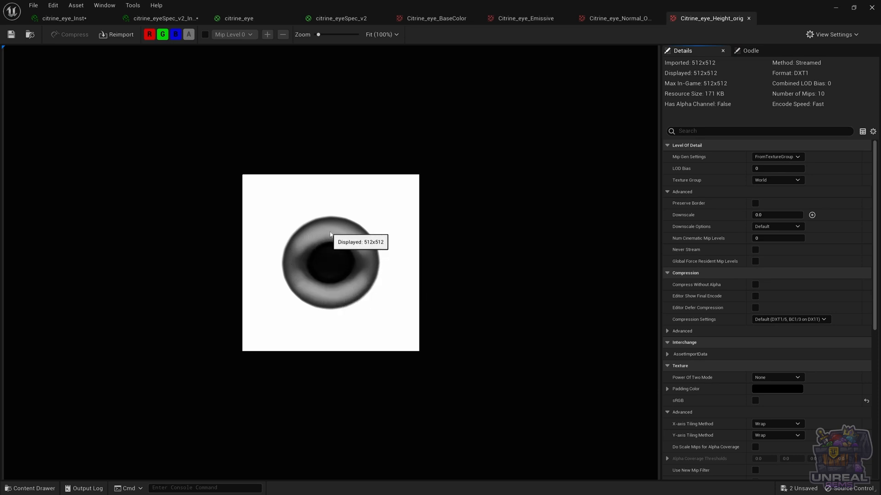
{"action": "mouse_move", "coordinate": [294, 251]}
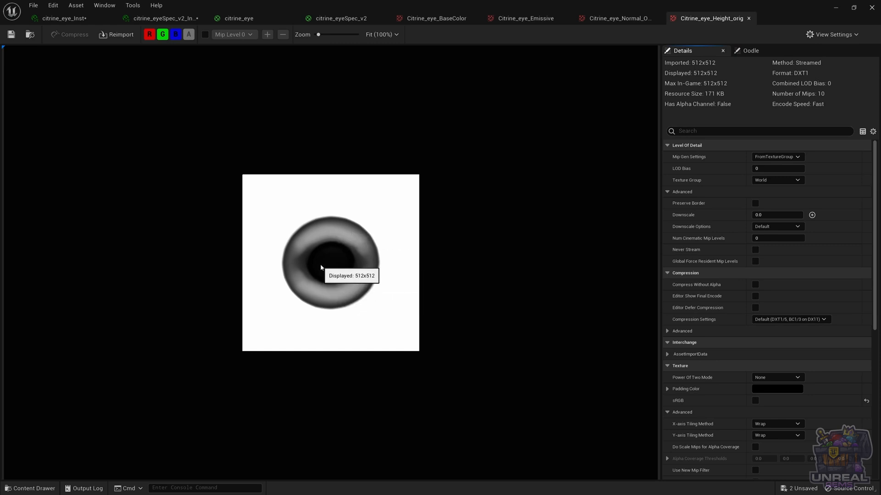
{"action": "mouse_move", "coordinate": [329, 264]}
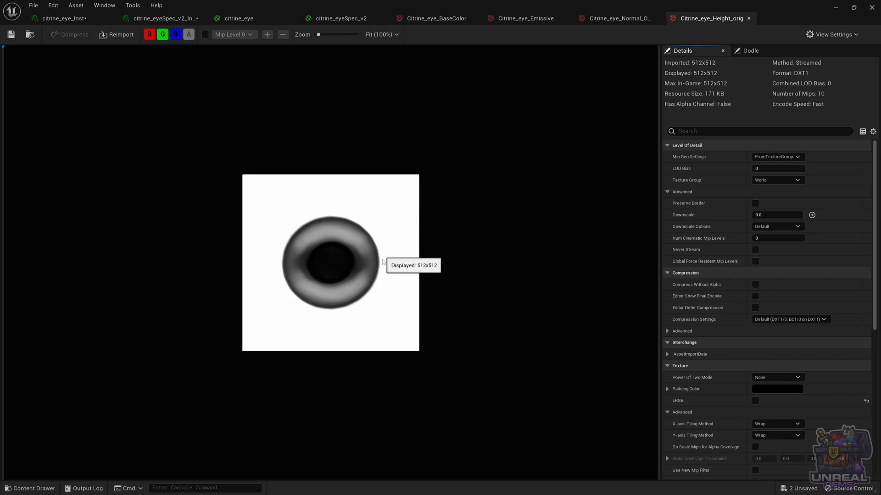
{"action": "mouse_move", "coordinate": [300, 217]}
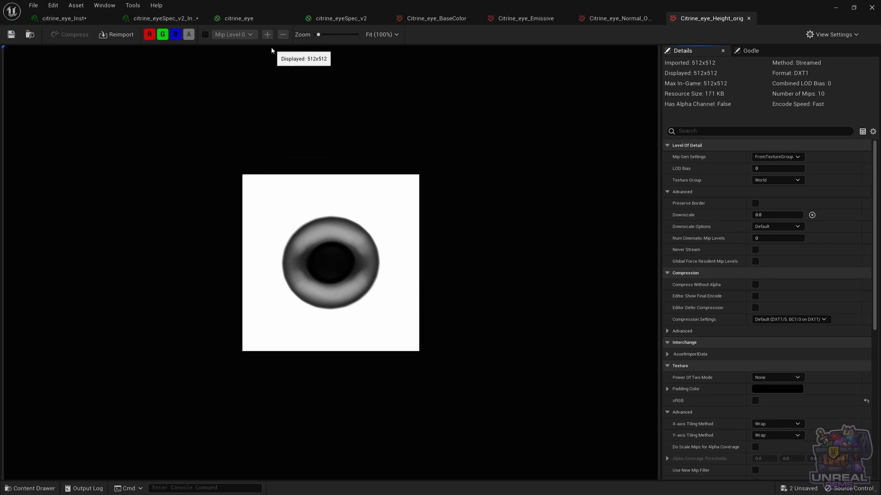
Leave Citrine_eye_Height_orig for the citrine_eye graph's Parallax Occlusion Mapping section.
{"action": "left_click", "coordinate": [238, 18]}
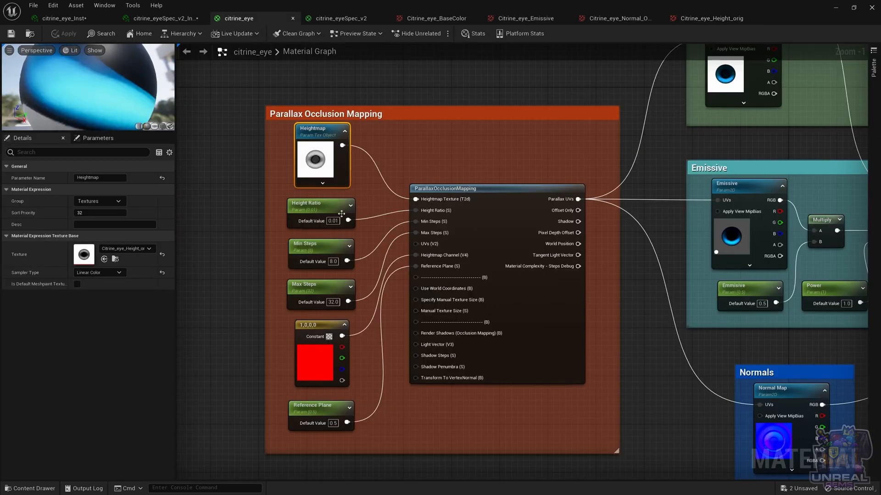
{"action": "mouse_move", "coordinate": [306, 205]}
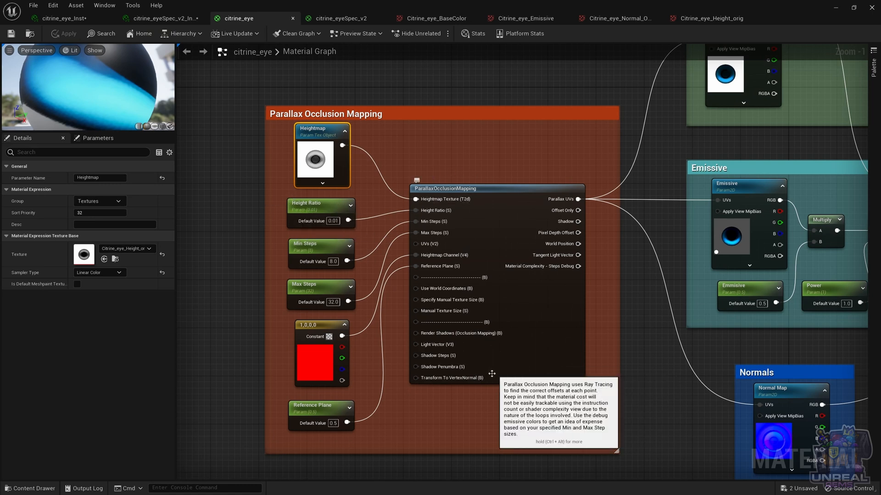
{"action": "mouse_move", "coordinate": [305, 206]}
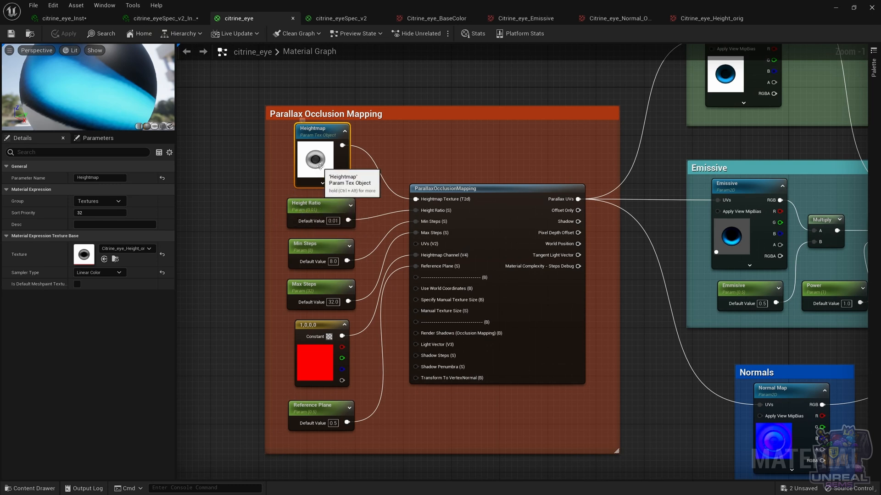
{"action": "mouse_move", "coordinate": [313, 208]}
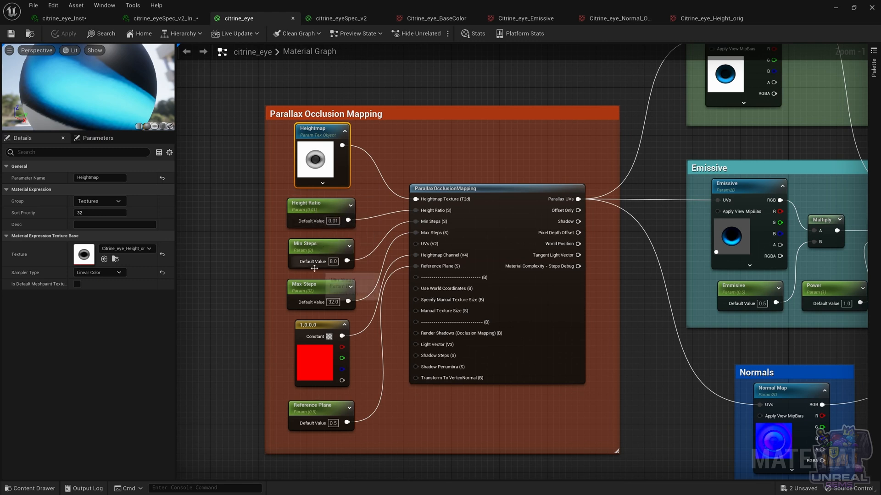
{"action": "mouse_move", "coordinate": [312, 288]}
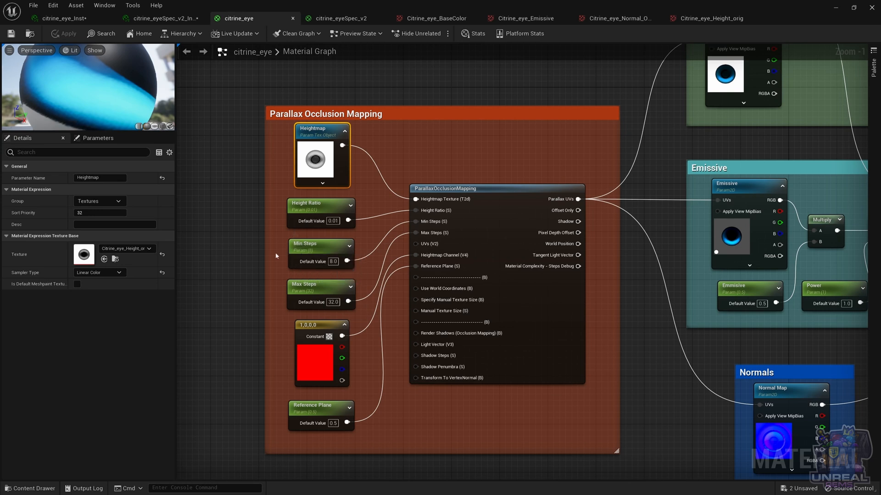
{"action": "mouse_move", "coordinate": [280, 276]}
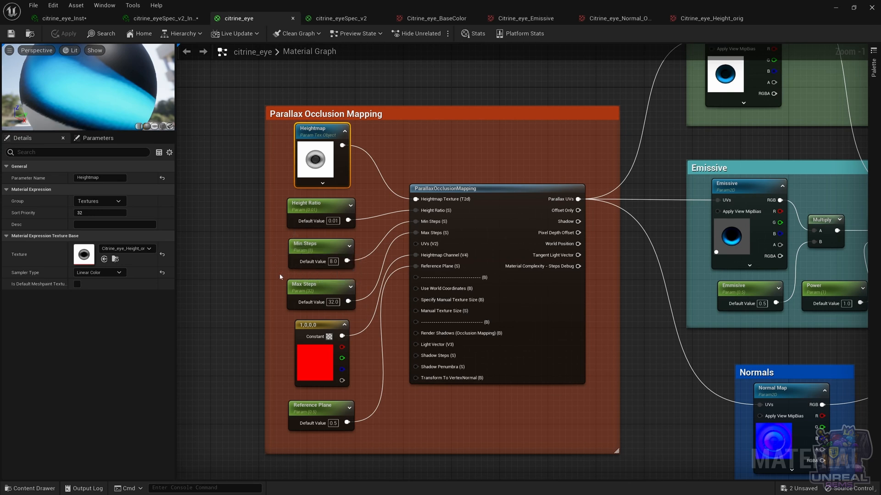
{"action": "mouse_move", "coordinate": [293, 282]}
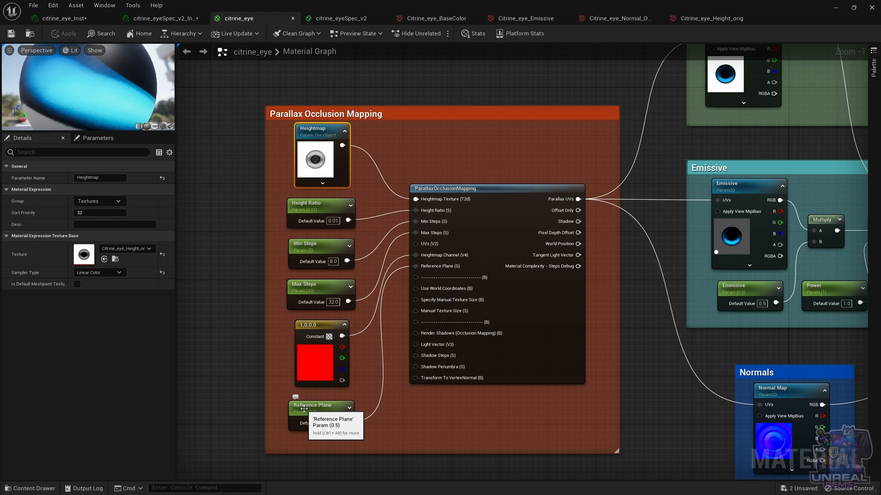
{"action": "mouse_move", "coordinate": [653, 245]}
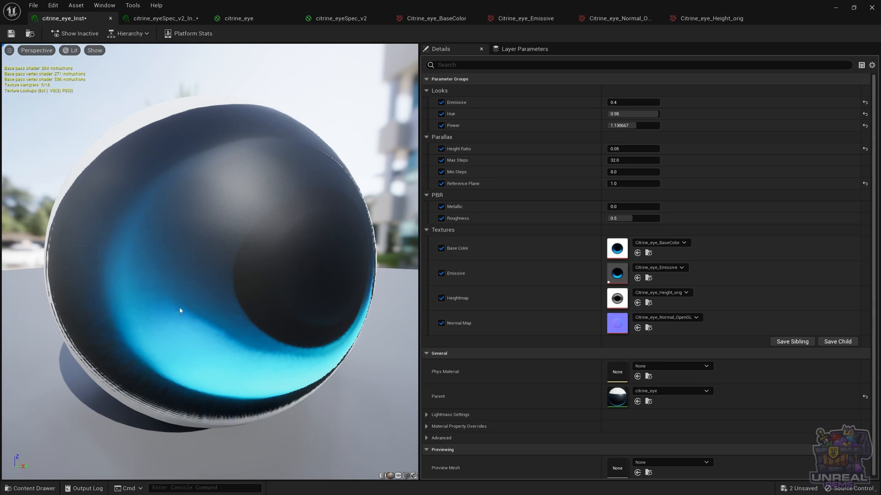
{"action": "mouse_move", "coordinate": [231, 303]}
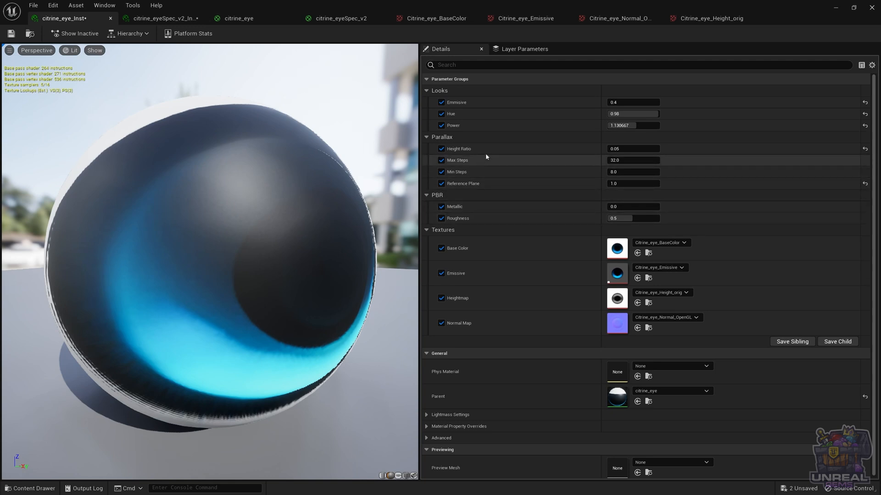
Try Max Steps at 128 on citrine_eye_Inst, then restore it to 32.
{"action": "left_click", "coordinate": [633, 161]}
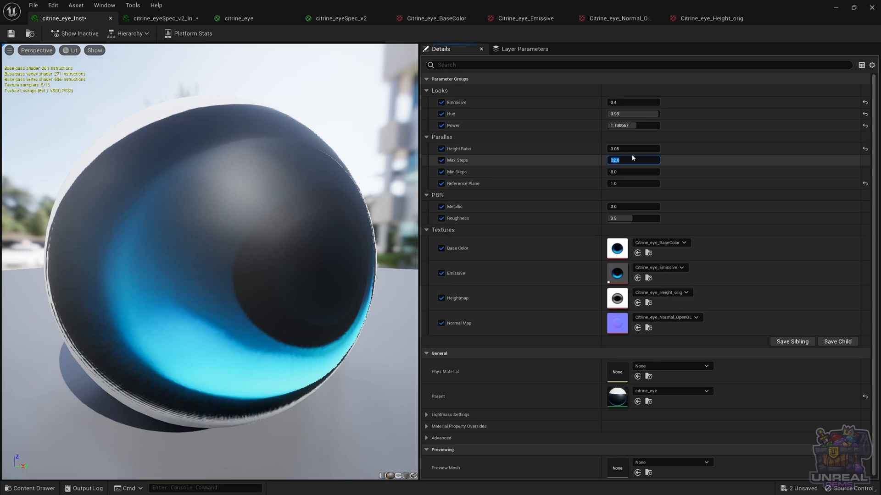
{"action": "type", "text": "128"}
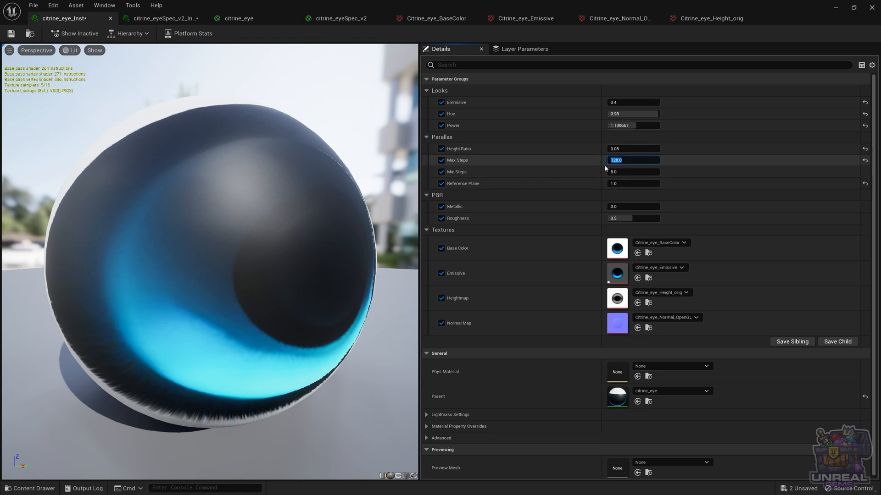
{"action": "type", "text": "3"}
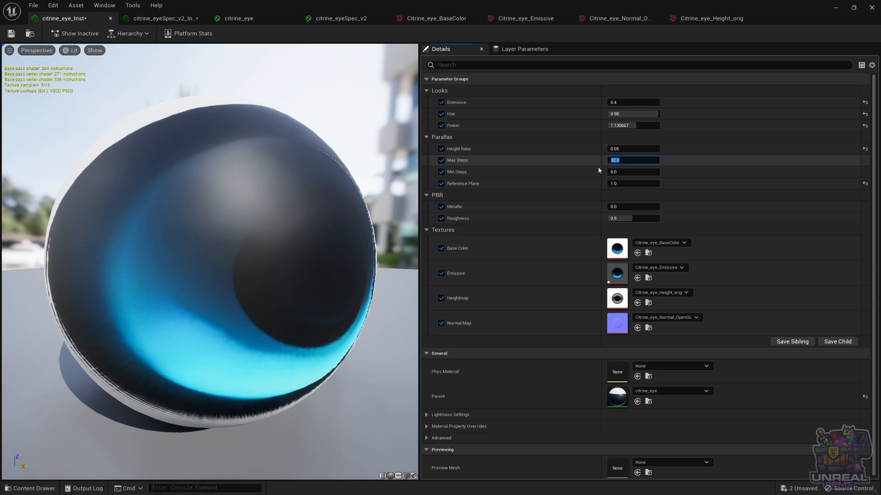
{"action": "mouse_move", "coordinate": [528, 167]}
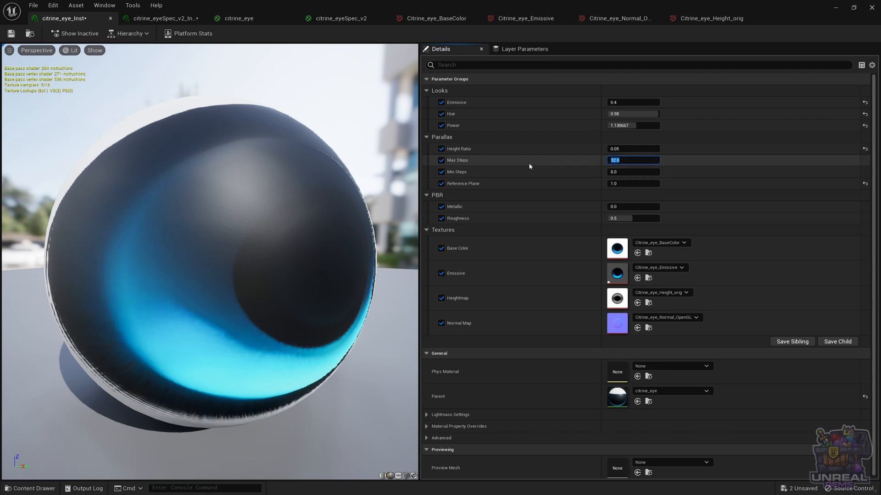
{"action": "mouse_move", "coordinate": [500, 165]}
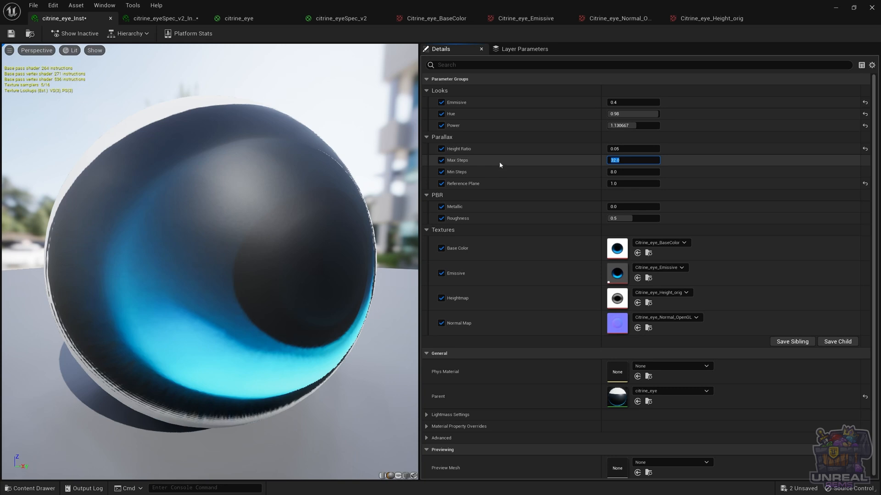
{"action": "mouse_move", "coordinate": [492, 149]}
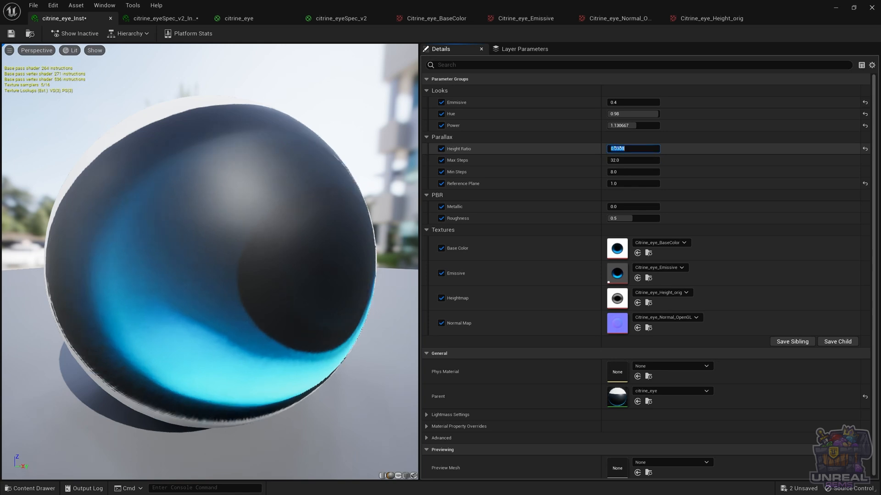
Drop the eye instance's Height Ratio to 0.0, then try 0.1088 and 0.0308.
{"action": "type", "text": "0.0"}
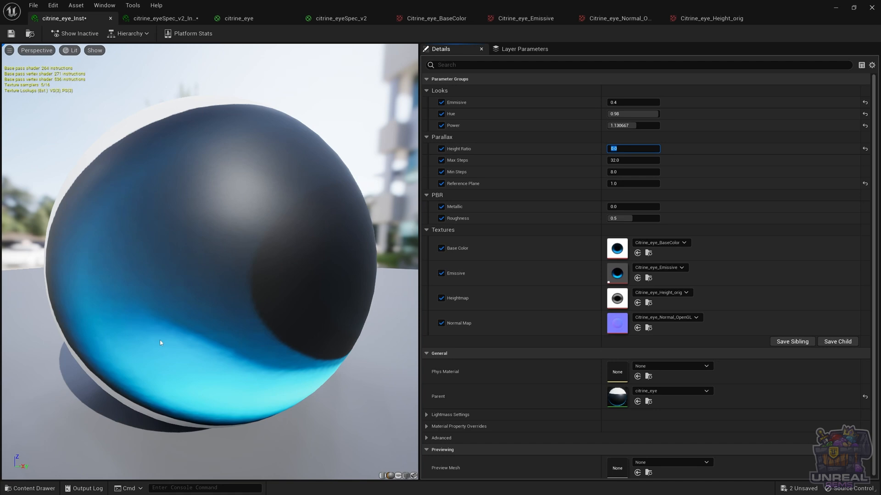
{"action": "mouse_move", "coordinate": [416, 287]}
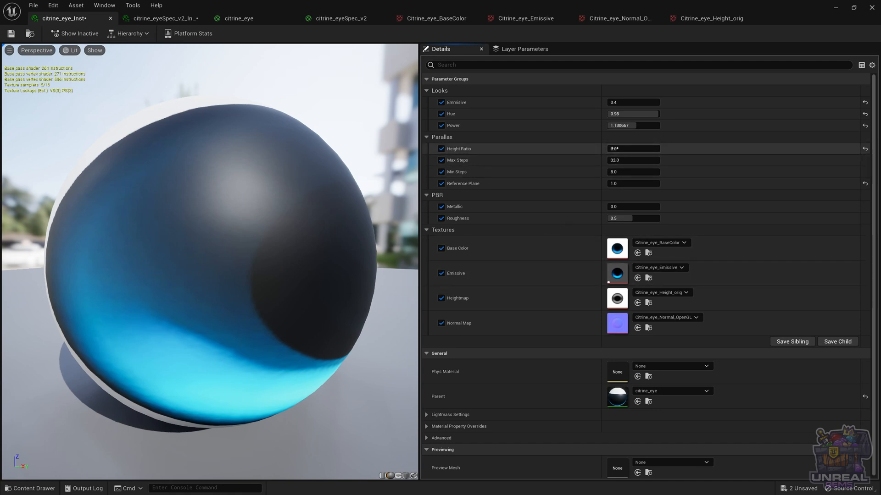
{"action": "type", "text": "0.1088"}
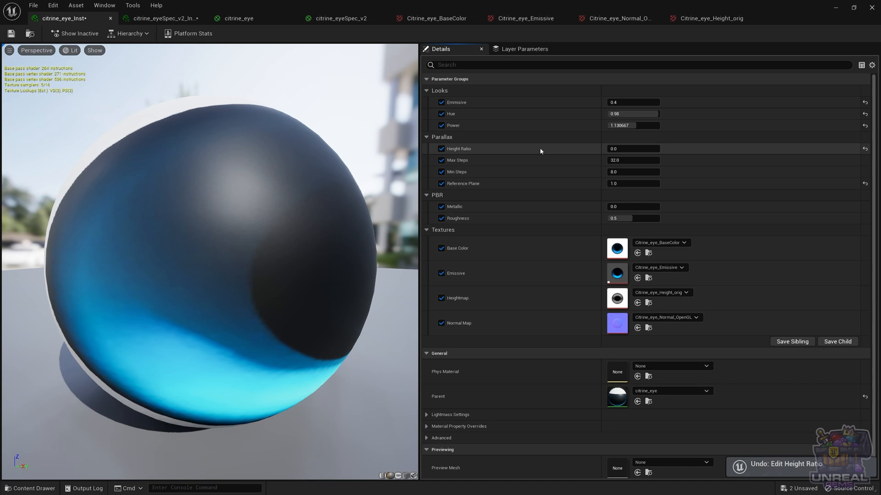
{"action": "type", "text": "0.0308"}
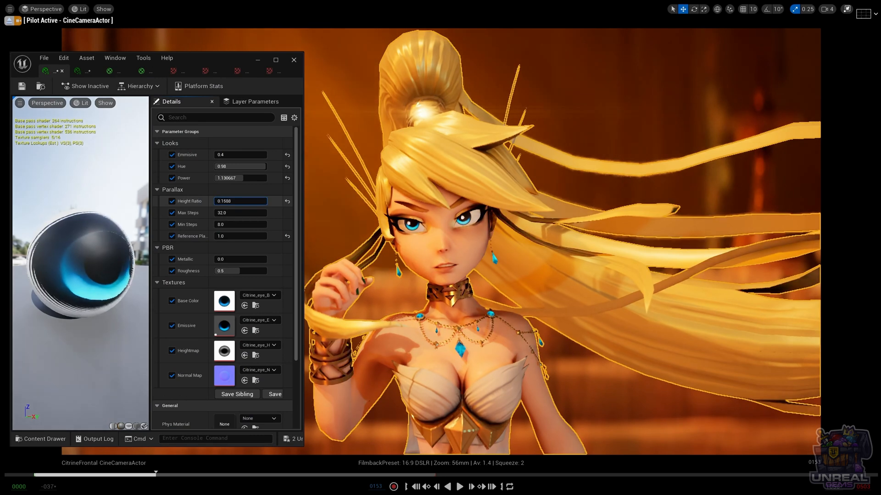
Sweep Height Ratio between -0.2892 and 0.2356, settle on 0.05, and maximize the instance editor.
{"action": "type", "text": "-0.0332"}
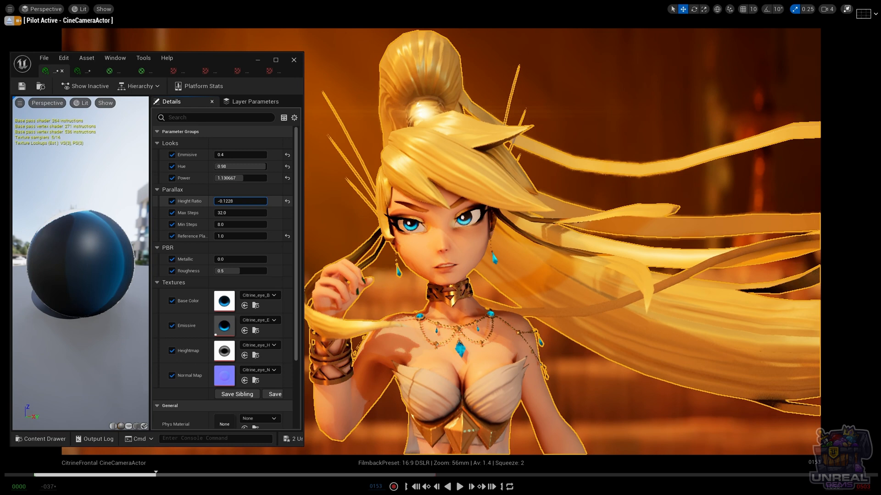
{"action": "type", "text": "0.1012"}
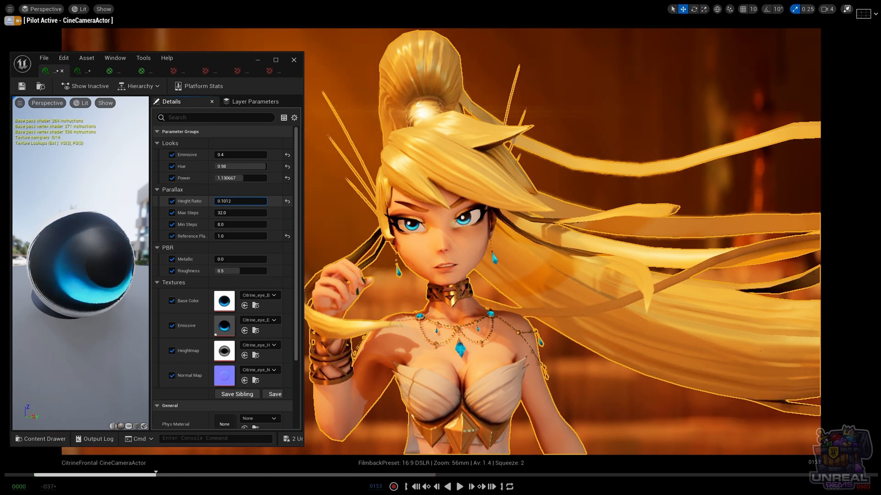
{"action": "type", "text": "-0.2892"}
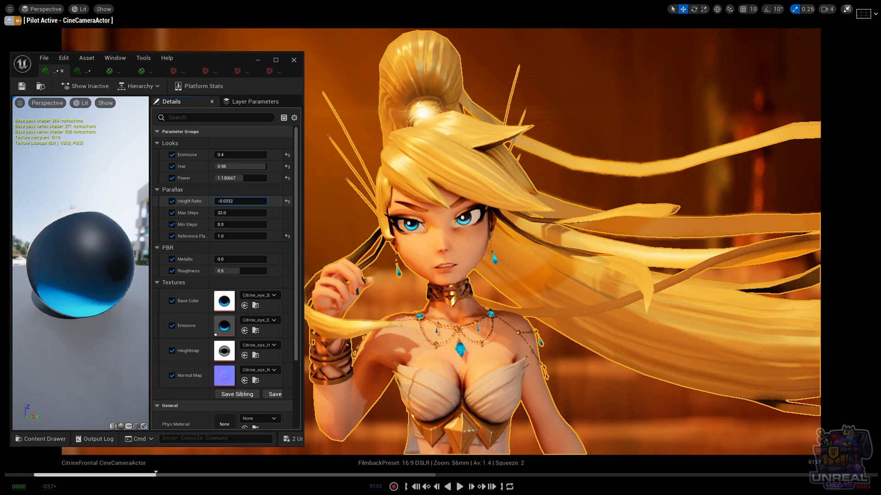
{"action": "type", "text": "0.2356"}
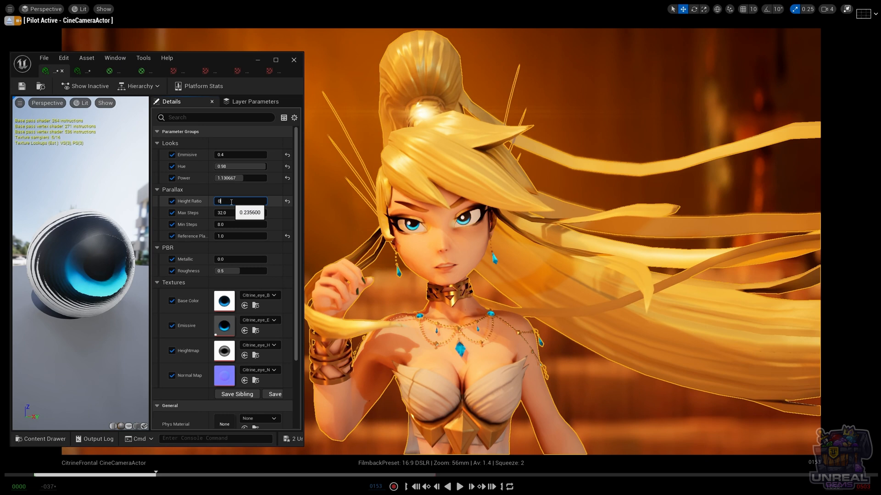
{"action": "type", "text": "0.05"}
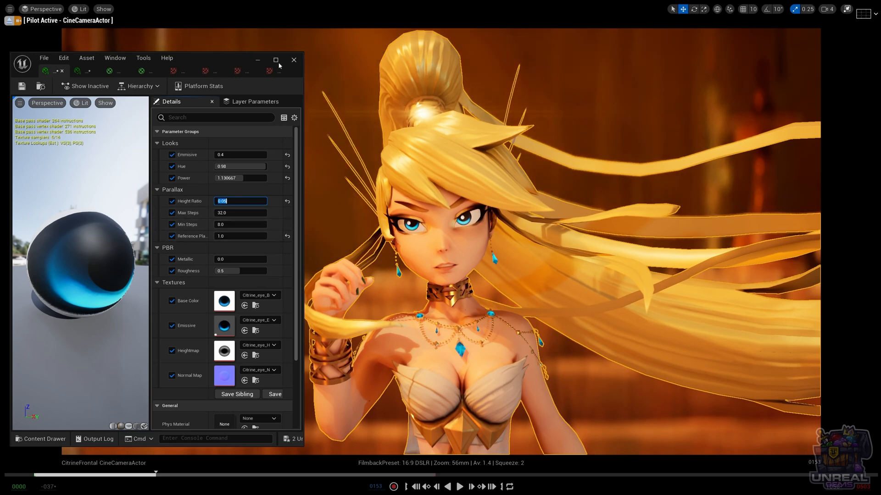
{"action": "left_click", "coordinate": [276, 60]}
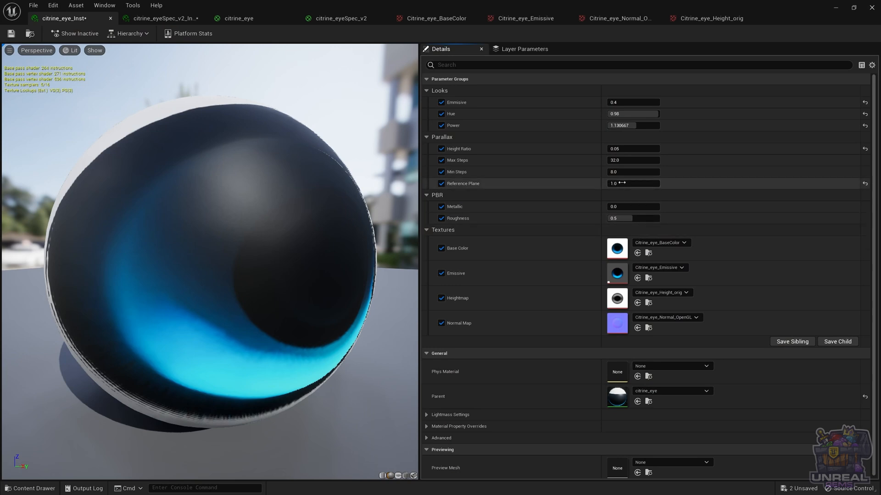
Set Reference Plane to 2.611738, then drag it to about 2.54.
{"action": "left_click_drag", "start_coordinate": [632, 183], "coordinate": [612, 183]}
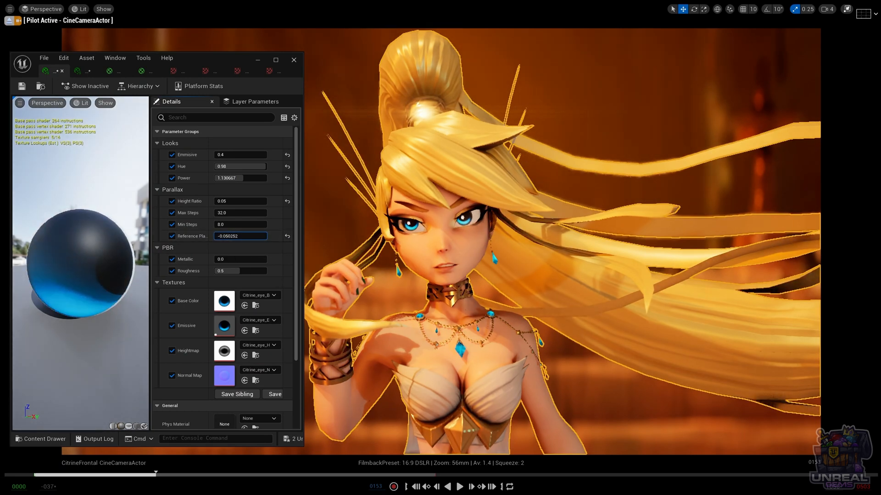
{"action": "type", "text": "2.611738"}
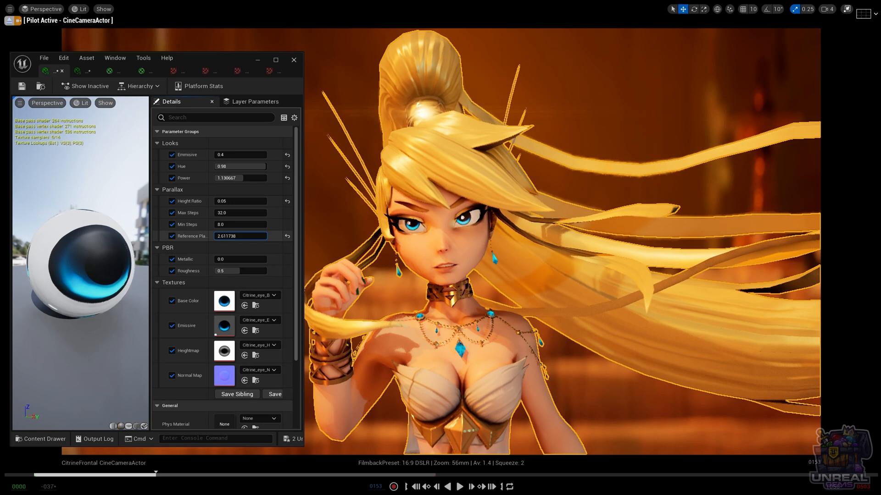
{"action": "left_click_drag", "start_coordinate": [247, 235], "coordinate": [243, 235]}
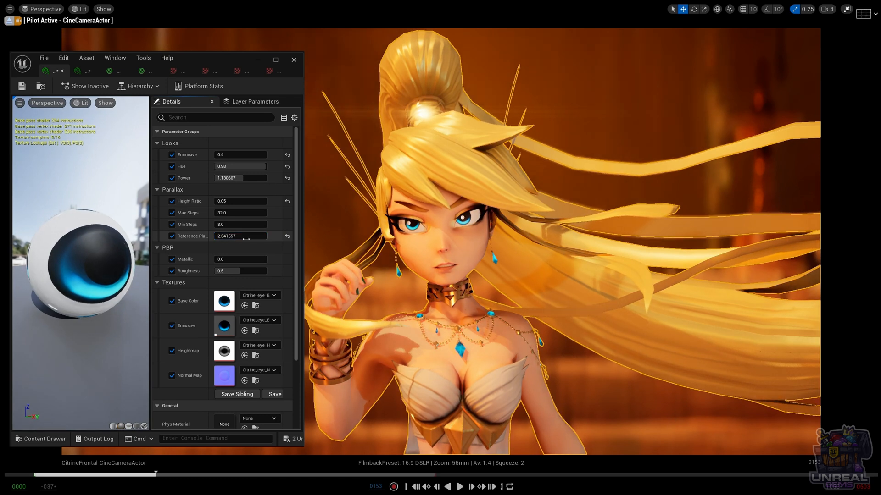
{"action": "mouse_move", "coordinate": [190, 225]}
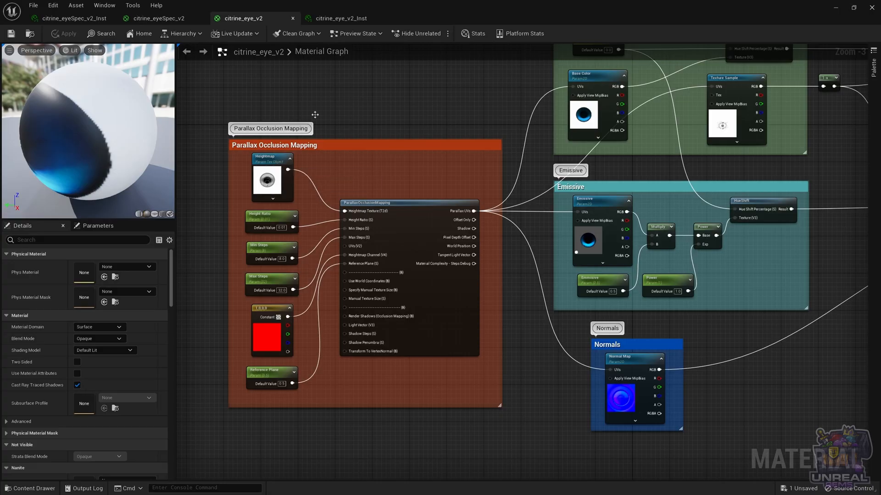
{"action": "mouse_move", "coordinate": [280, 101]}
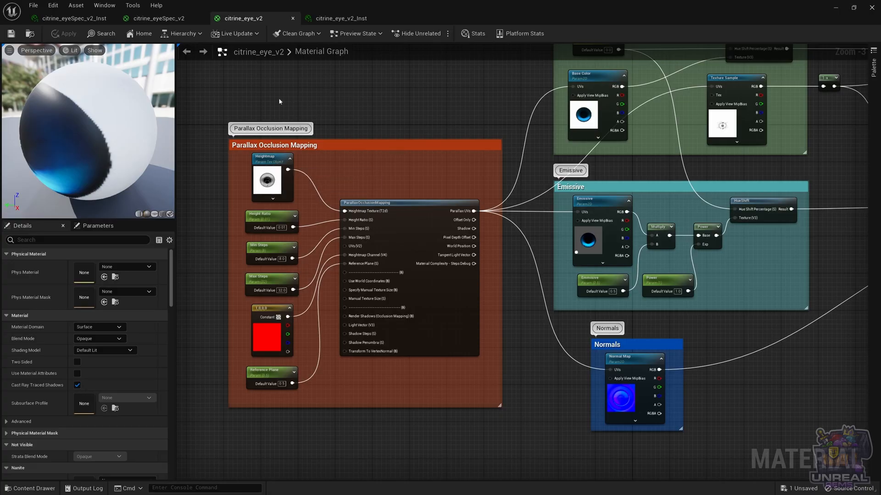
{"action": "mouse_move", "coordinate": [215, 152]}
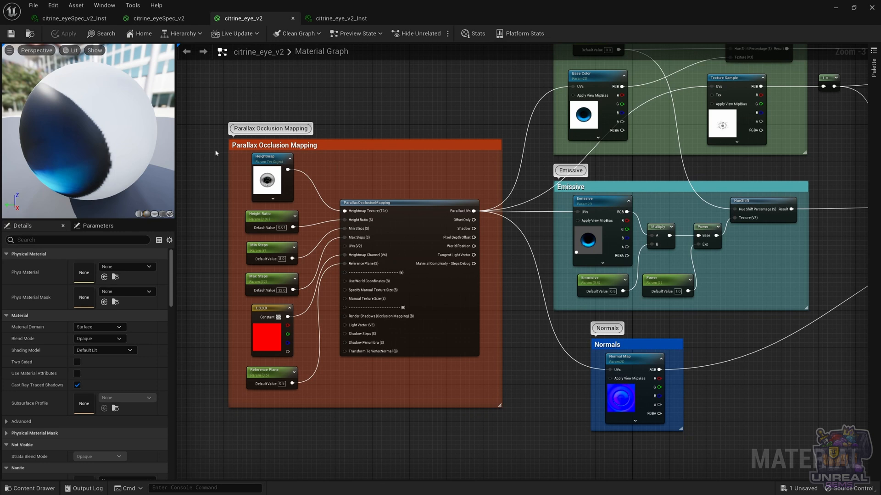
{"action": "mouse_move", "coordinate": [68, 158]}
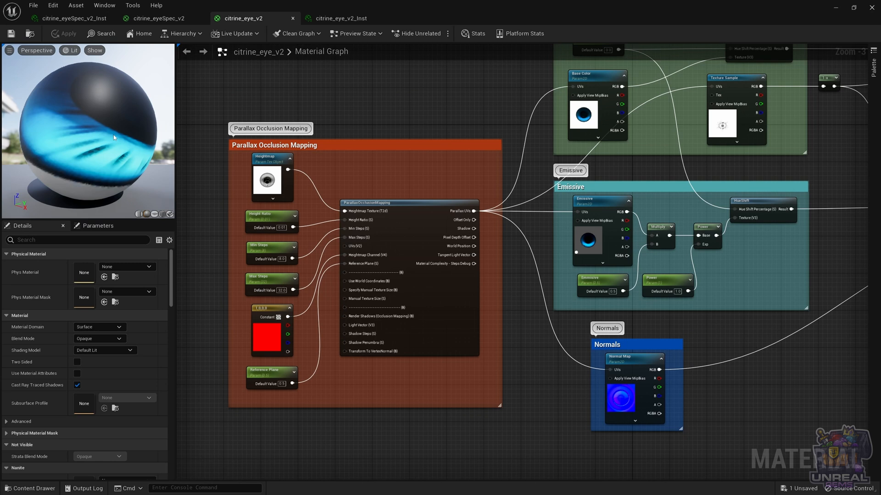
Open the Heightmap parameter's Citrine_eye_Height texture from the Parallax Occlusion Mapping box.
{"action": "left_click", "coordinate": [272, 177]}
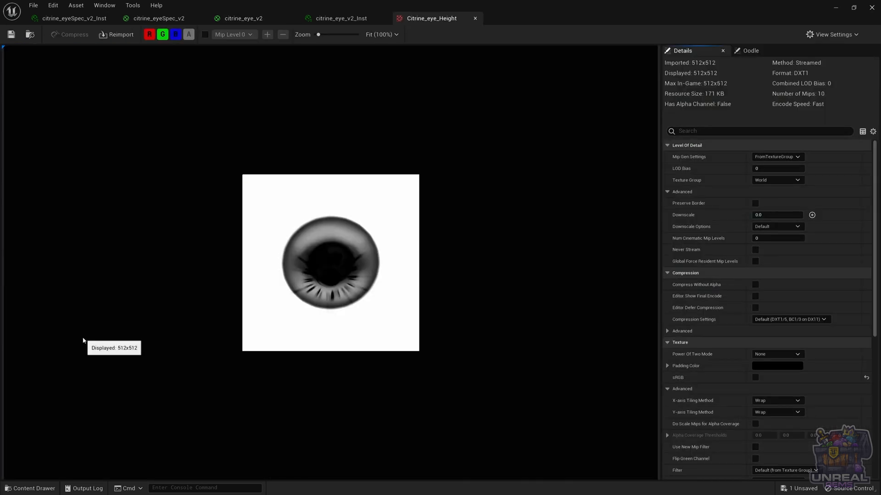
{"action": "mouse_move", "coordinate": [311, 291]}
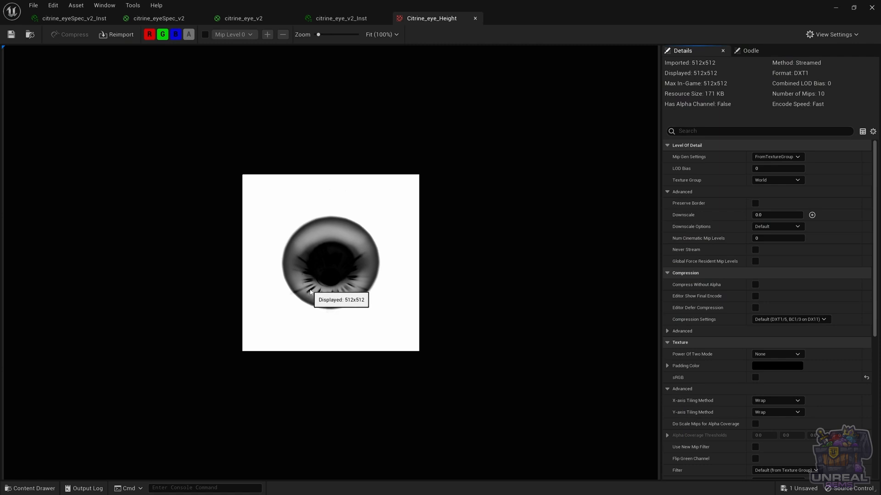
{"action": "mouse_move", "coordinate": [302, 265]}
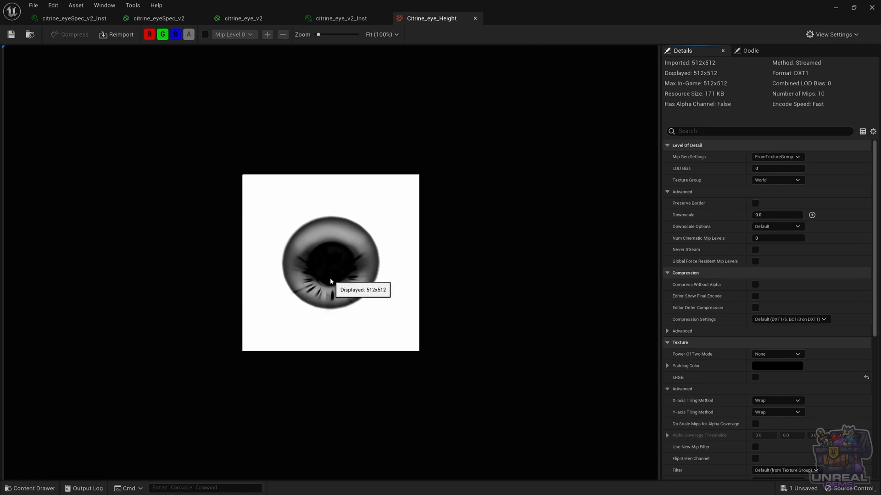
{"action": "mouse_move", "coordinate": [294, 279]}
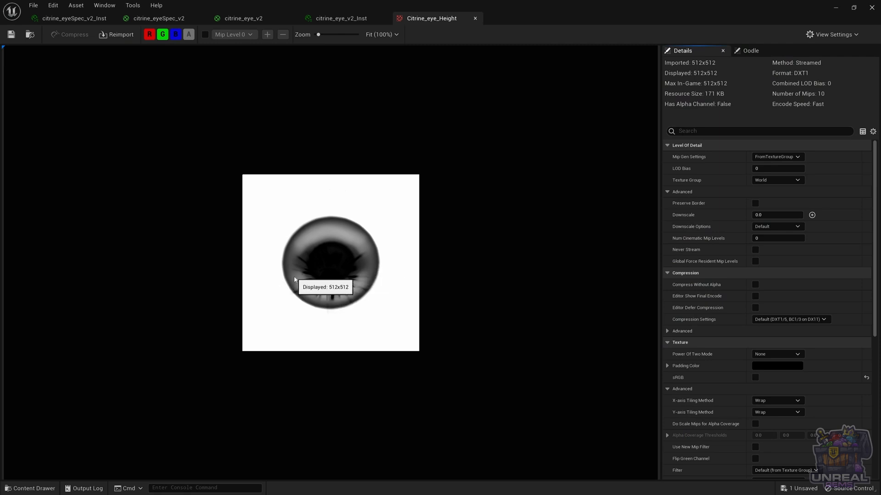
{"action": "mouse_move", "coordinate": [810, 26]}
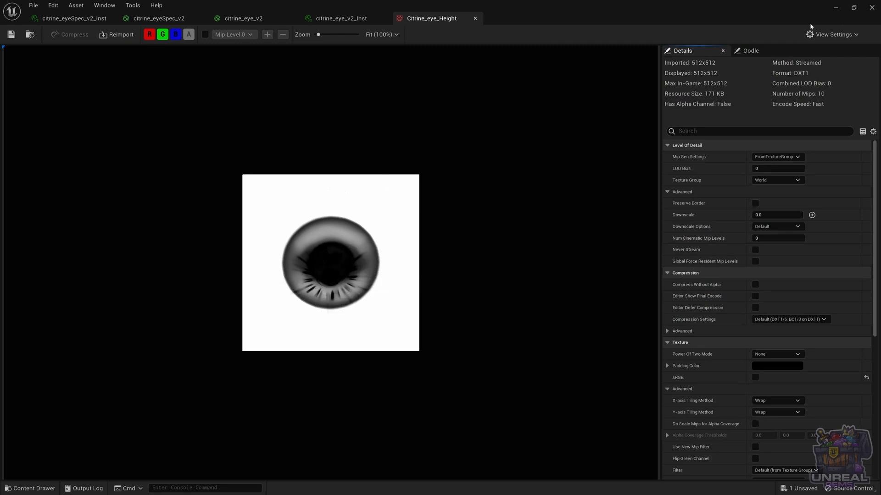
Return from the Citrine_eye_Height texture editor to the citrine_eye_v2 graph.
{"action": "left_click", "coordinate": [242, 18]}
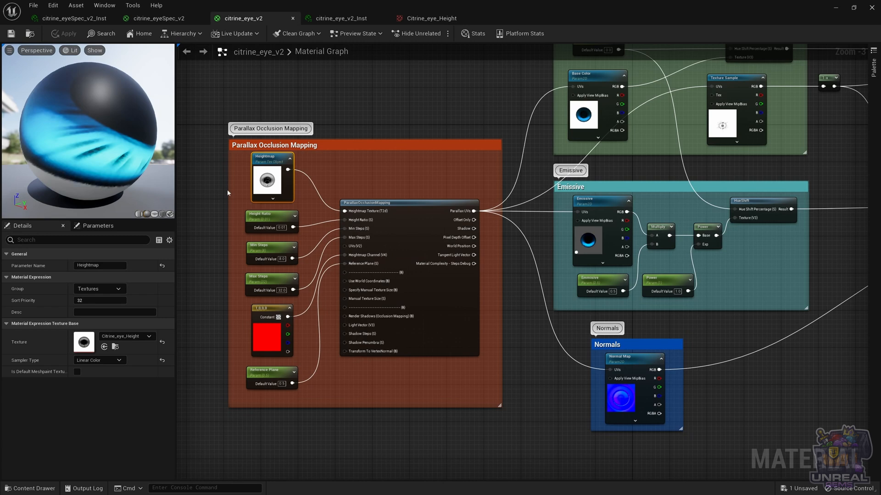
{"action": "mouse_move", "coordinate": [503, 109]}
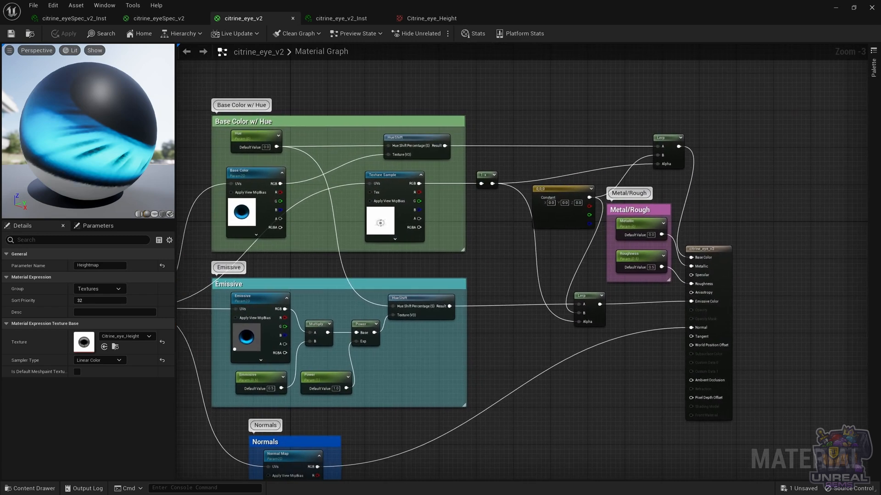
{"action": "mouse_move", "coordinate": [395, 175]}
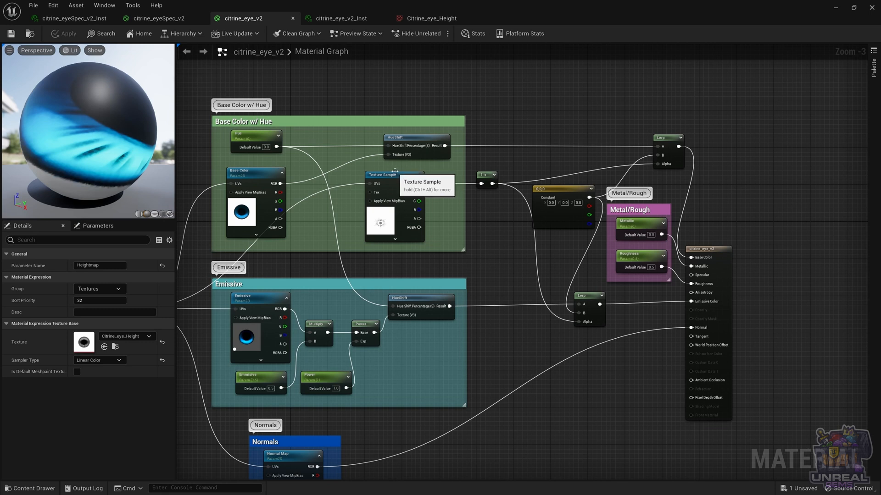
Select the Base Color Texture Sample node and open its Citrine_eye_Iris texture.
{"action": "left_click", "coordinate": [393, 175]}
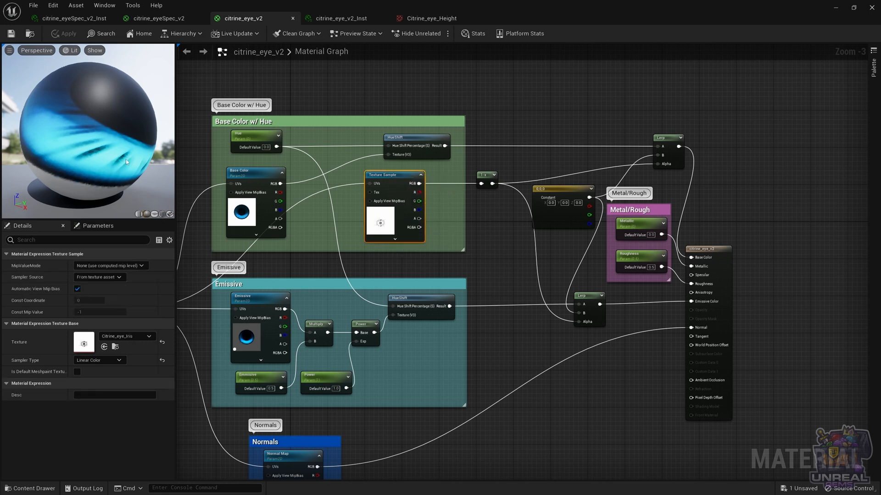
{"action": "mouse_move", "coordinate": [381, 222]}
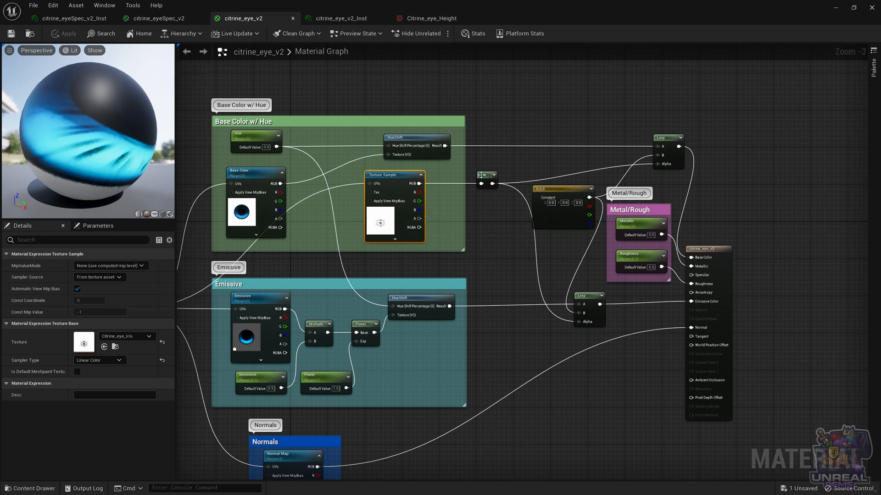
{"action": "mouse_move", "coordinate": [123, 336]}
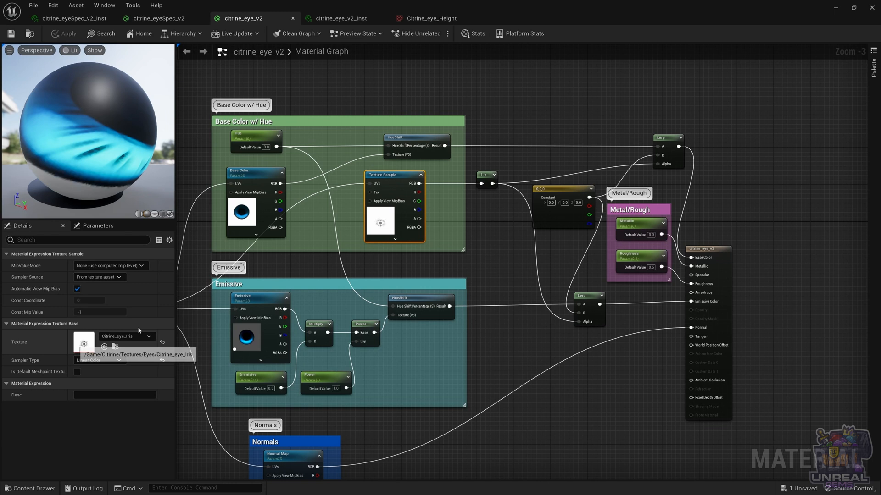
{"action": "double_click", "coordinate": [83, 342]}
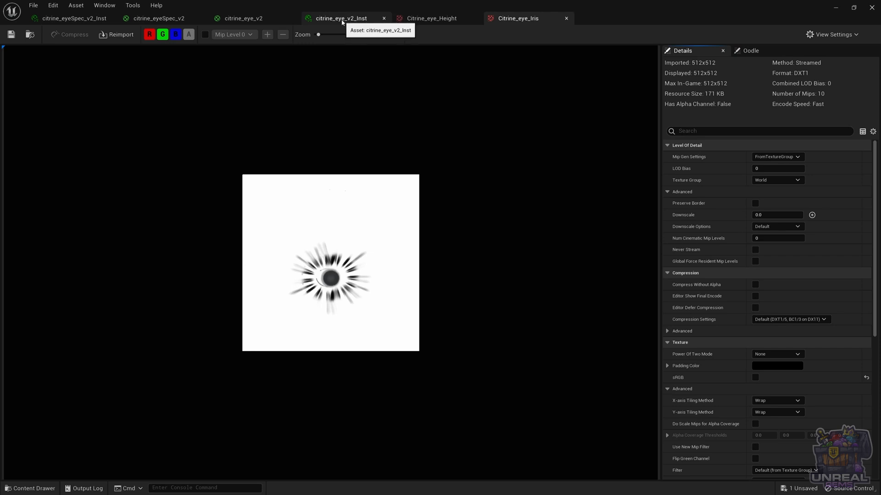
Return to the citrine_eye_v2 graph, then bring up the eye instance beside the camera shot.
{"action": "left_click", "coordinate": [243, 18]}
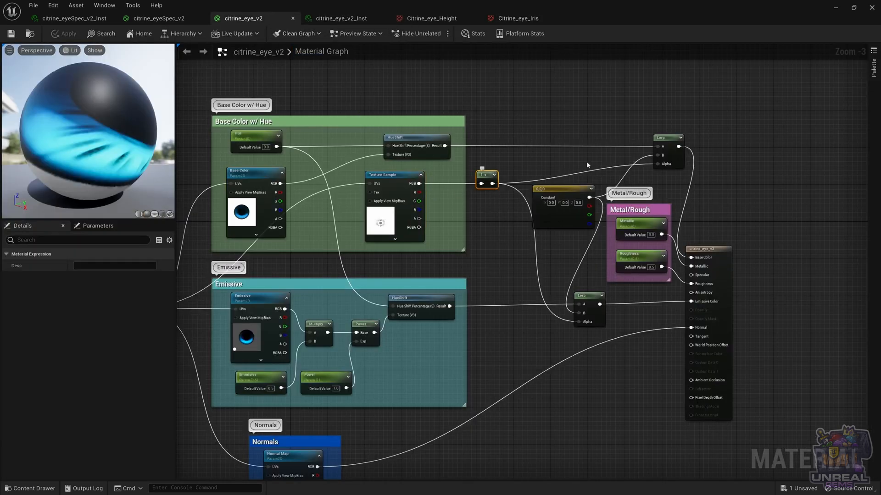
{"action": "mouse_move", "coordinate": [667, 165]}
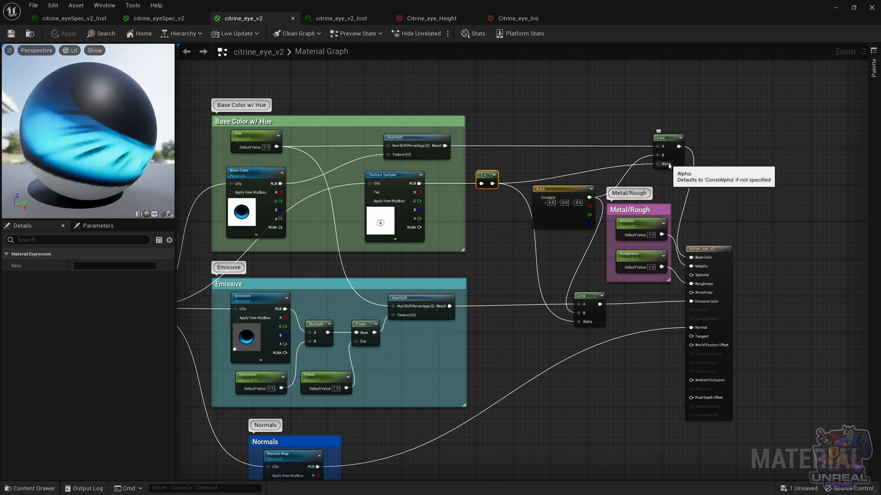
{"action": "mouse_move", "coordinate": [461, 281]}
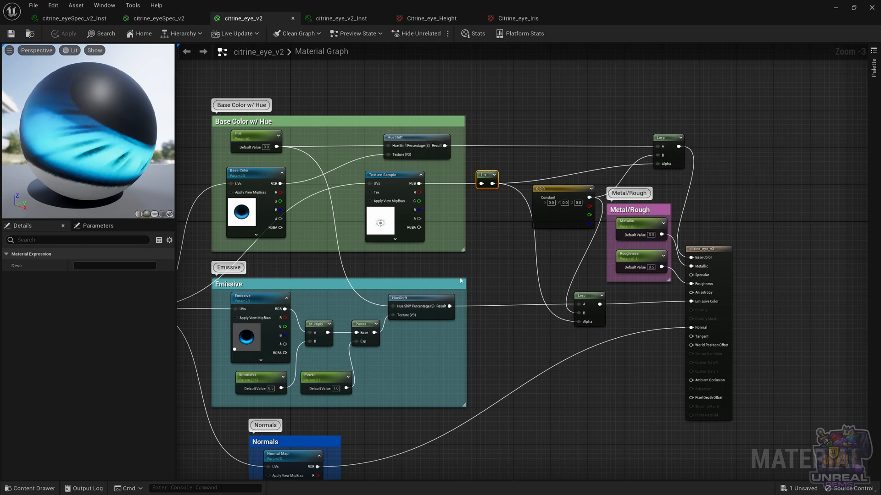
{"action": "mouse_move", "coordinate": [449, 315]}
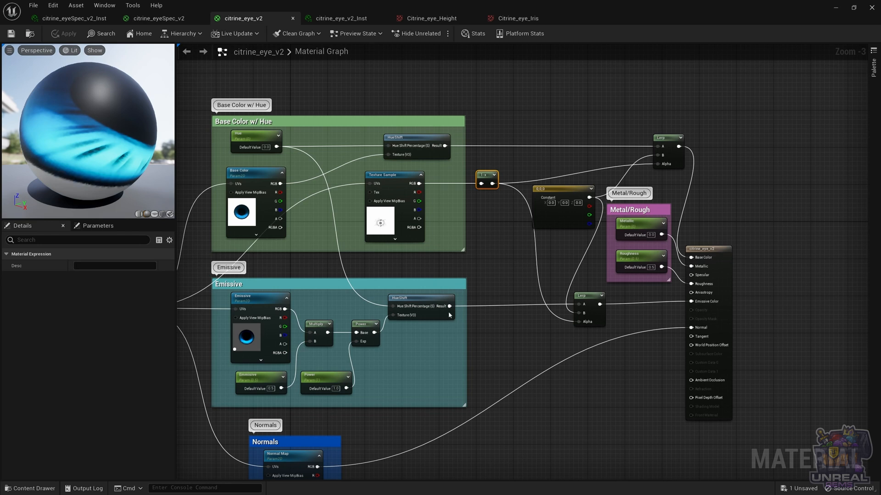
{"action": "mouse_move", "coordinate": [595, 230]}
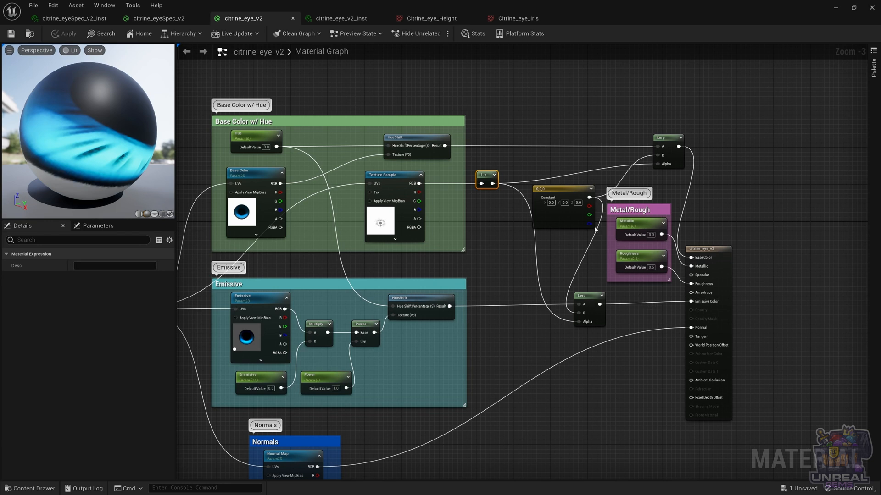
{"action": "mouse_move", "coordinate": [553, 216]}
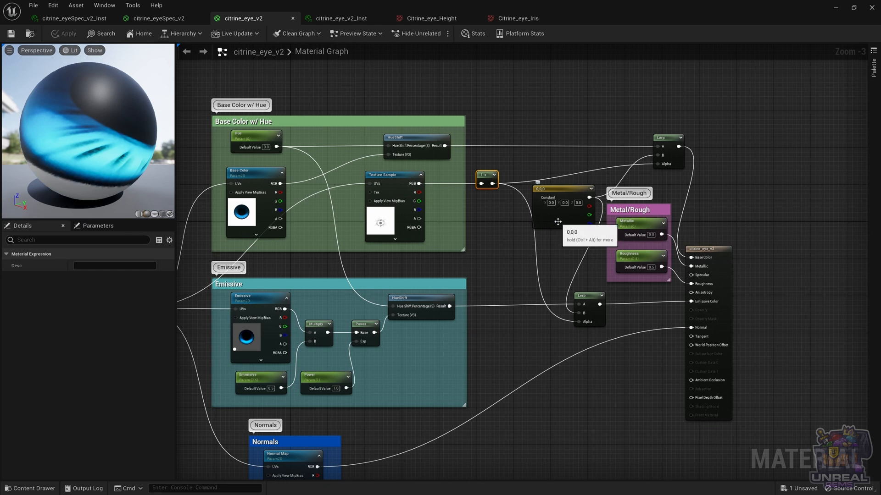
{"action": "mouse_move", "coordinate": [380, 220]}
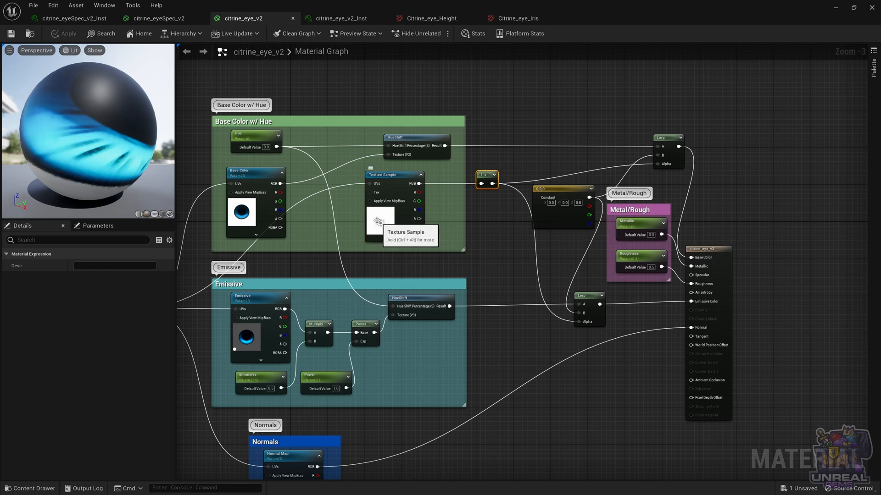
{"action": "mouse_move", "coordinate": [59, 124]}
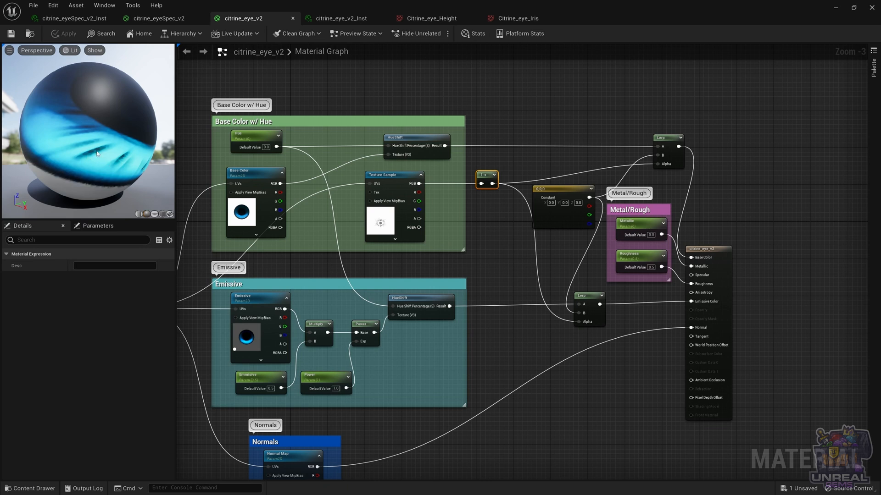
{"action": "mouse_move", "coordinate": [540, 235]}
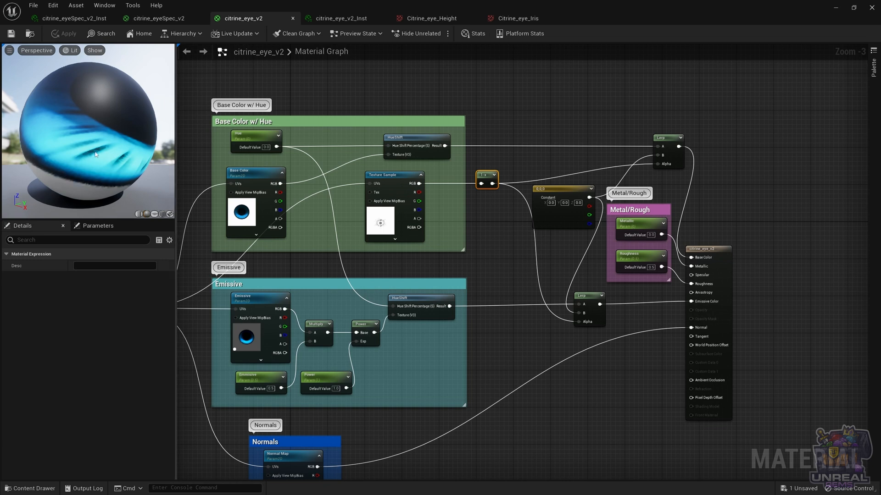
{"action": "mouse_move", "coordinate": [524, 296]}
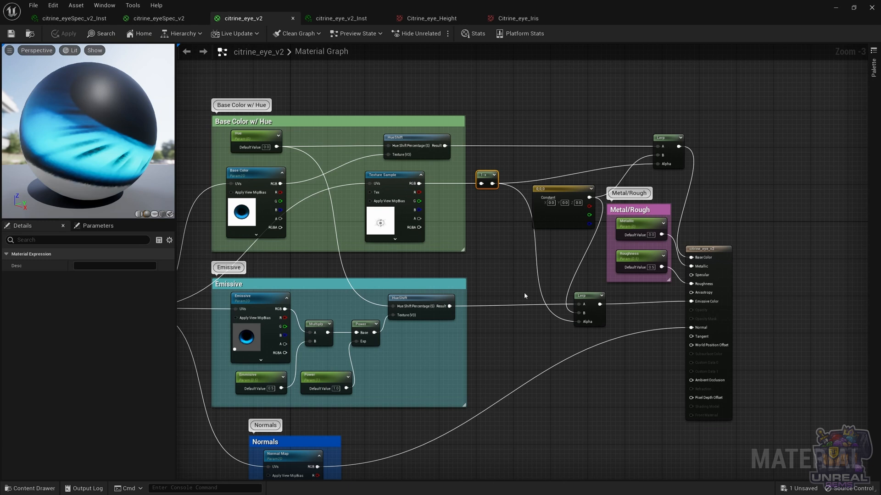
{"action": "mouse_move", "coordinate": [730, 68]}
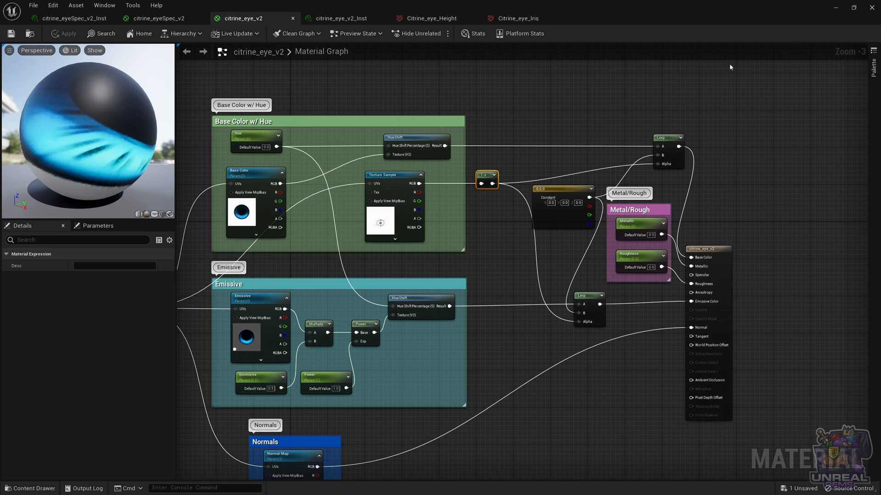
{"action": "left_click", "coordinate": [339, 18]}
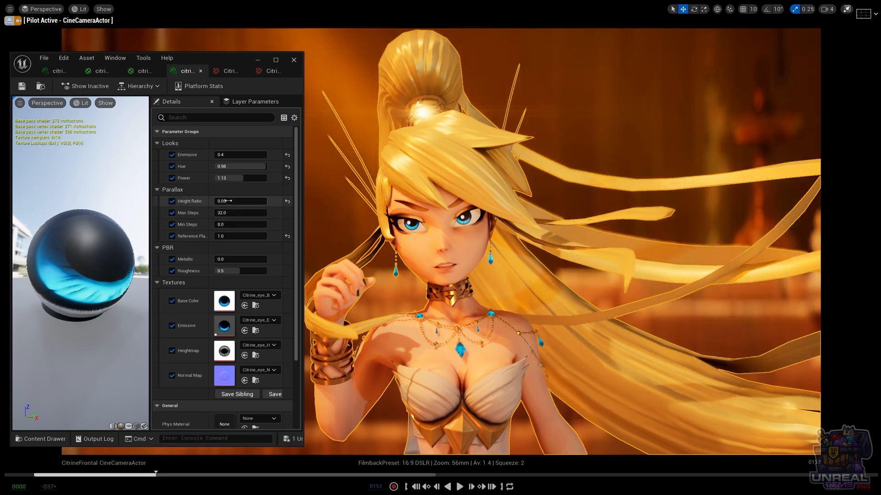
Set the eye instance's Height Ratio to 0.1332 and Max Steps to 128.
{"action": "type", "text": "0.1332"}
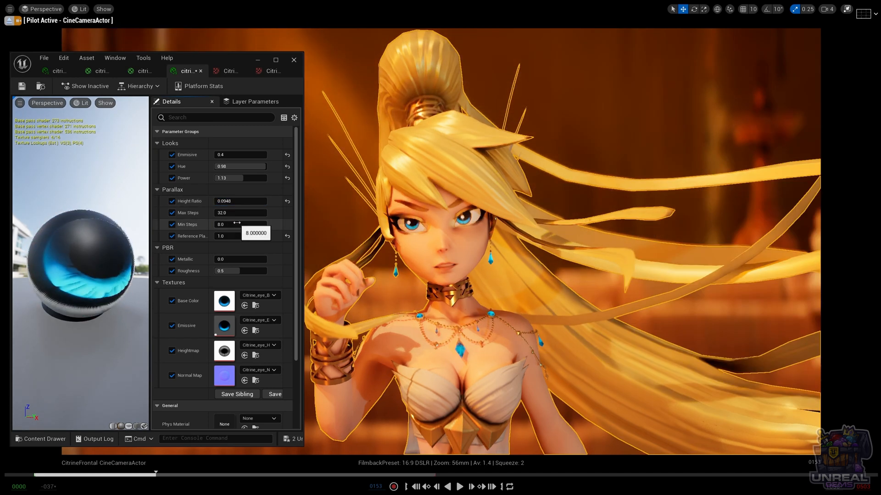
{"action": "left_click", "coordinate": [240, 212]}
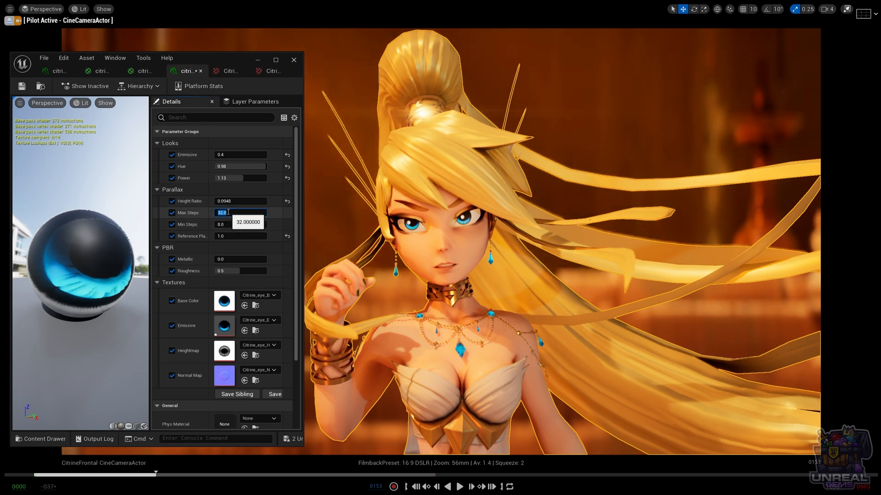
{"action": "type", "text": "128.0"}
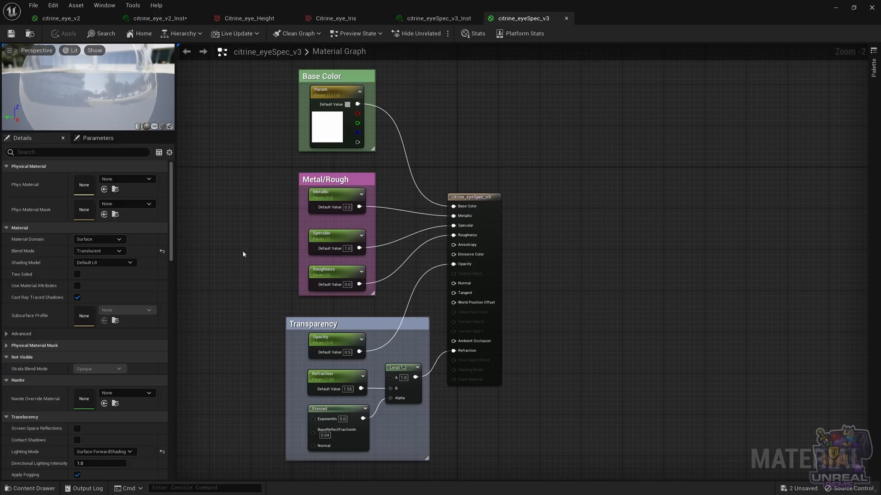
{"action": "mouse_move", "coordinate": [236, 212]}
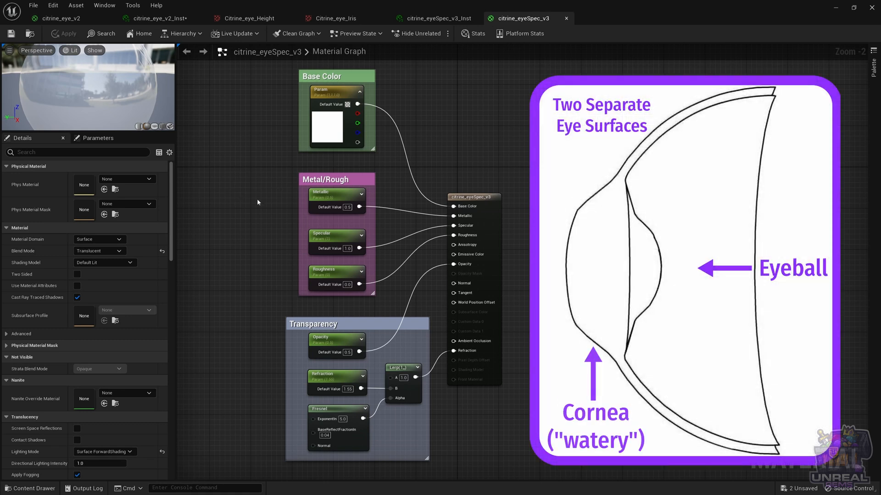
{"action": "mouse_move", "coordinate": [254, 215]}
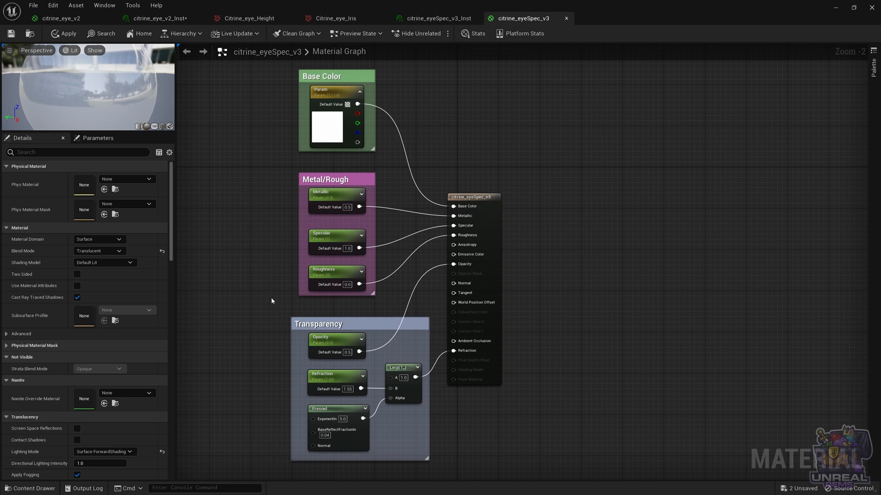
{"action": "mouse_move", "coordinate": [273, 100]}
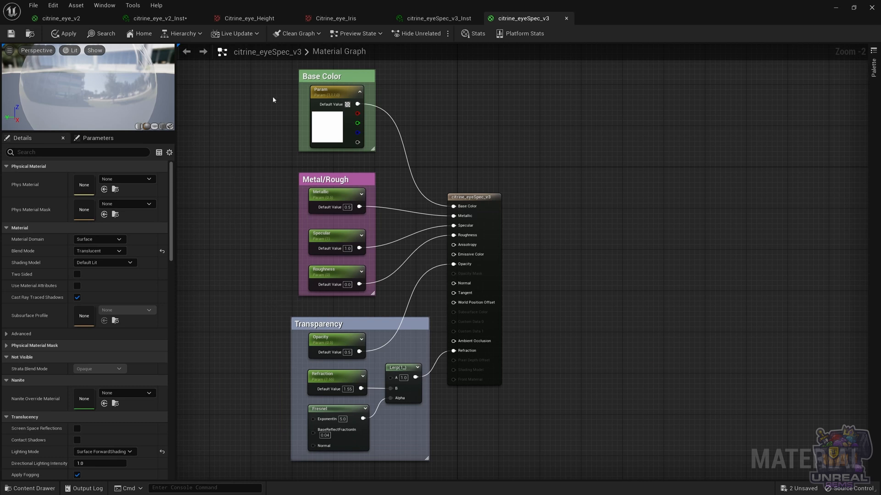
{"action": "mouse_move", "coordinate": [330, 132]}
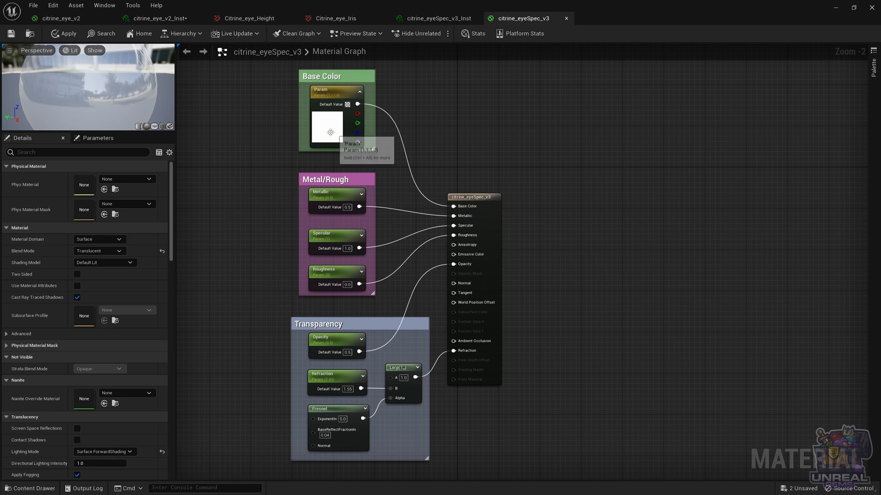
{"action": "mouse_move", "coordinate": [269, 236]}
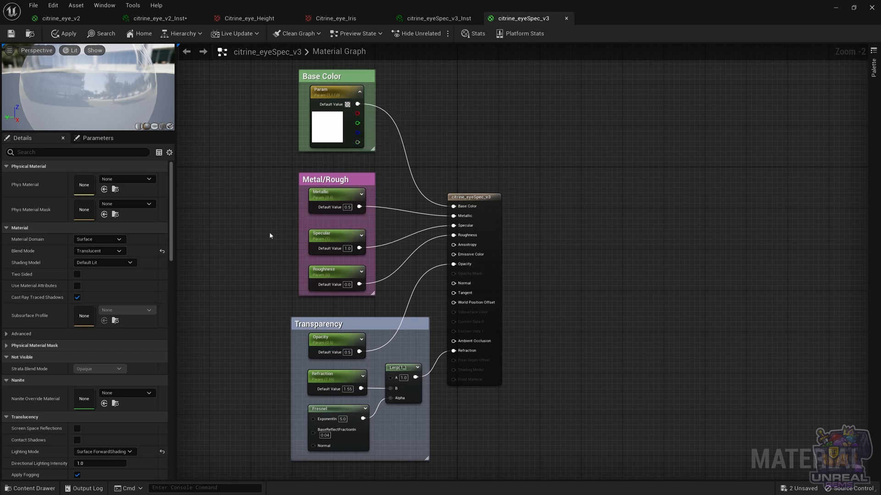
{"action": "mouse_move", "coordinate": [318, 275]}
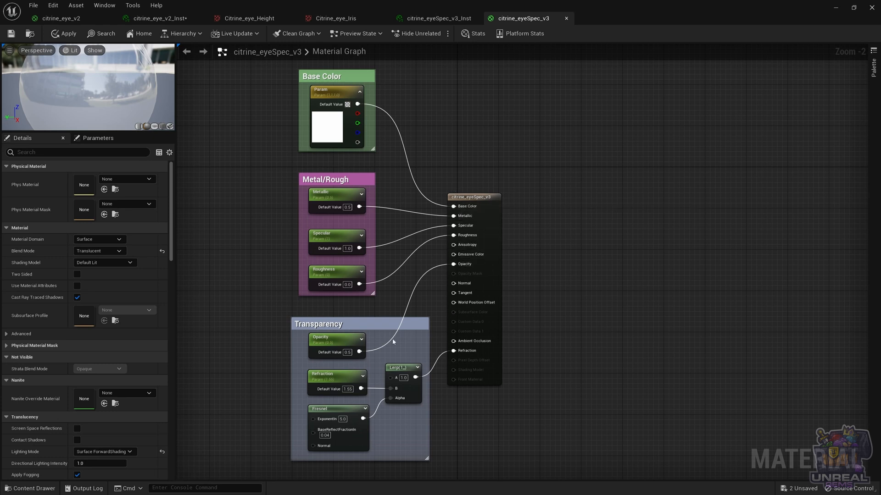
{"action": "mouse_move", "coordinate": [443, 414]}
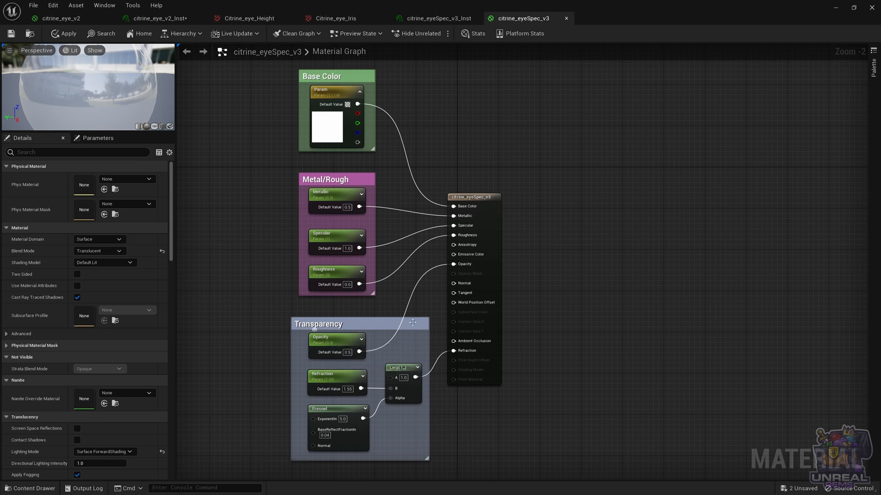
{"action": "mouse_move", "coordinate": [338, 392]}
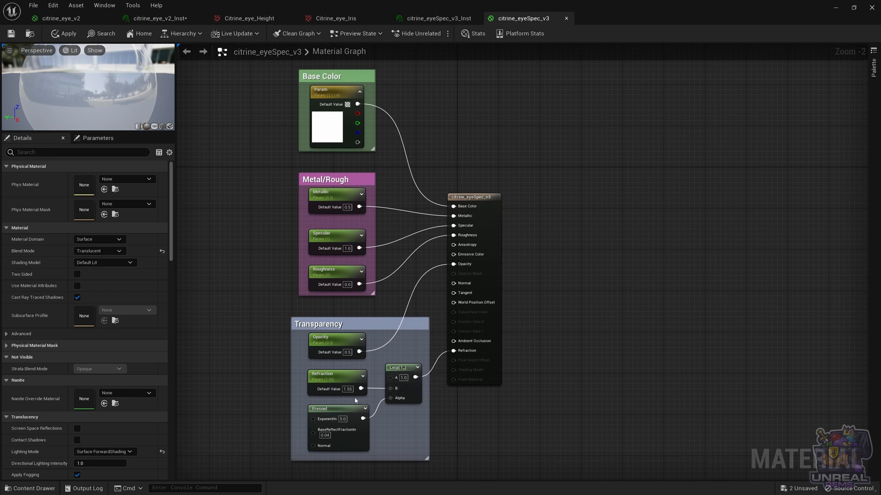
{"action": "mouse_move", "coordinate": [325, 382]}
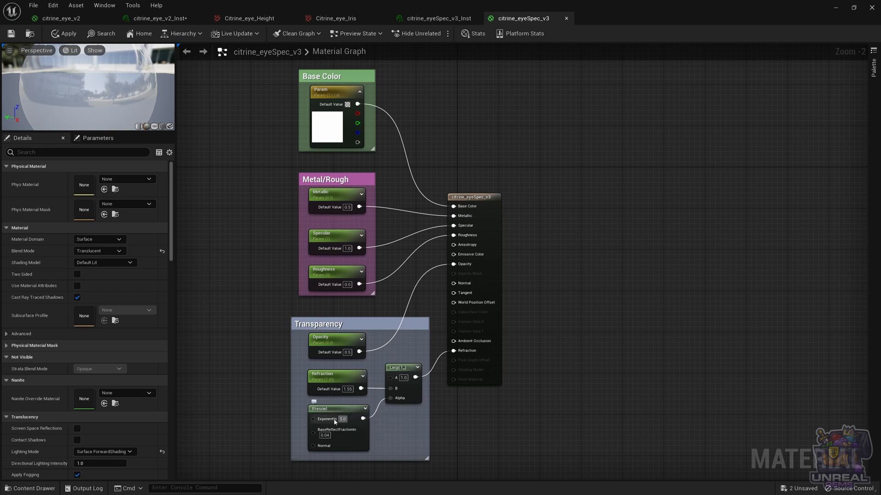
{"action": "mouse_move", "coordinate": [347, 411]}
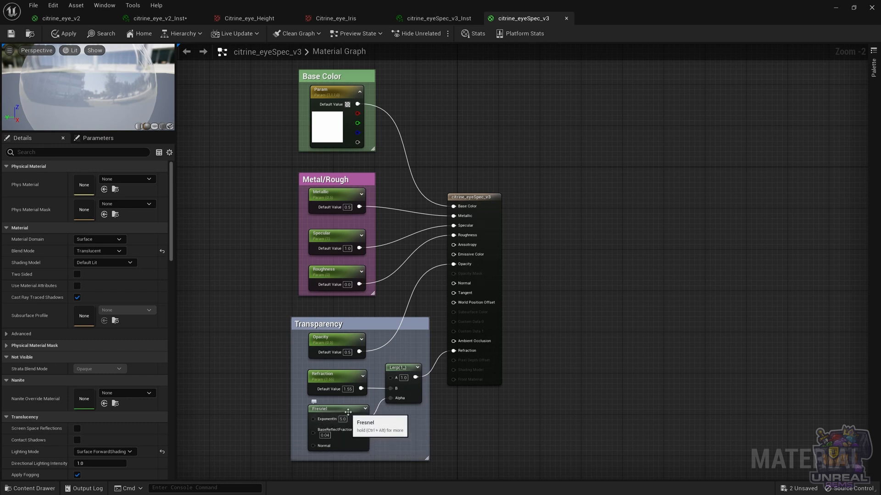
{"action": "mouse_move", "coordinate": [383, 408]}
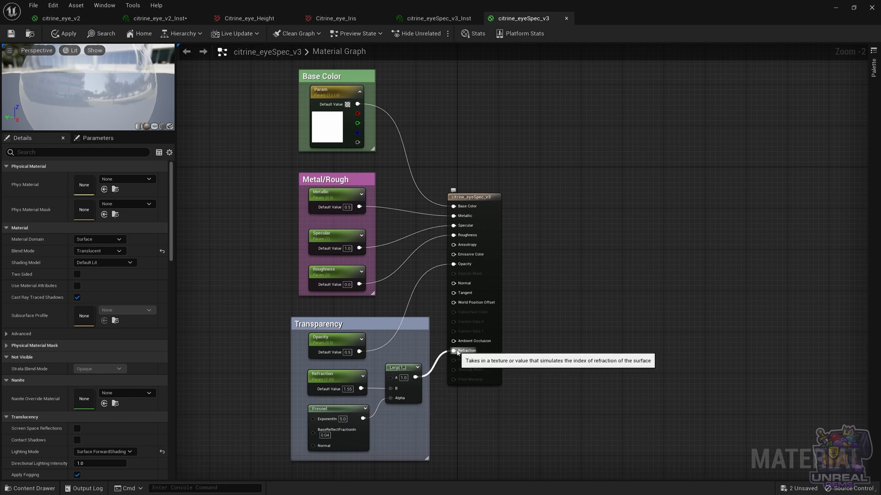
{"action": "left_click", "coordinate": [473, 197]}
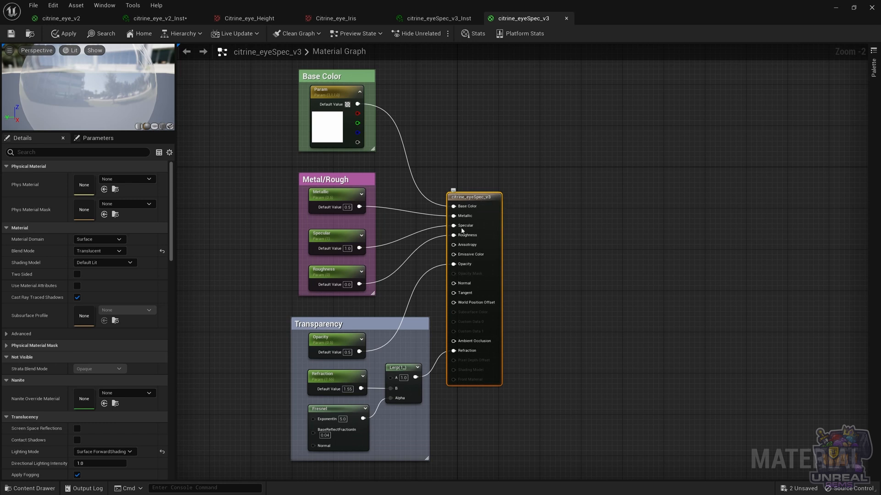
{"action": "left_click", "coordinate": [100, 251]}
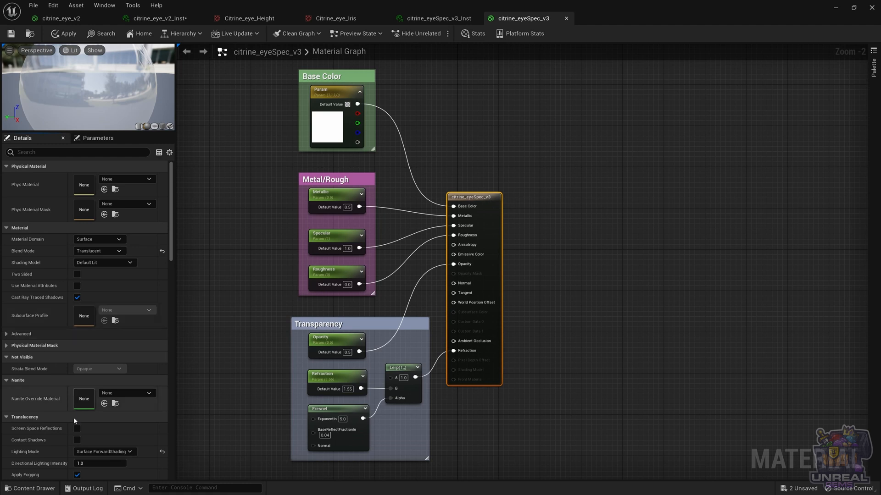
{"action": "mouse_move", "coordinate": [106, 453]}
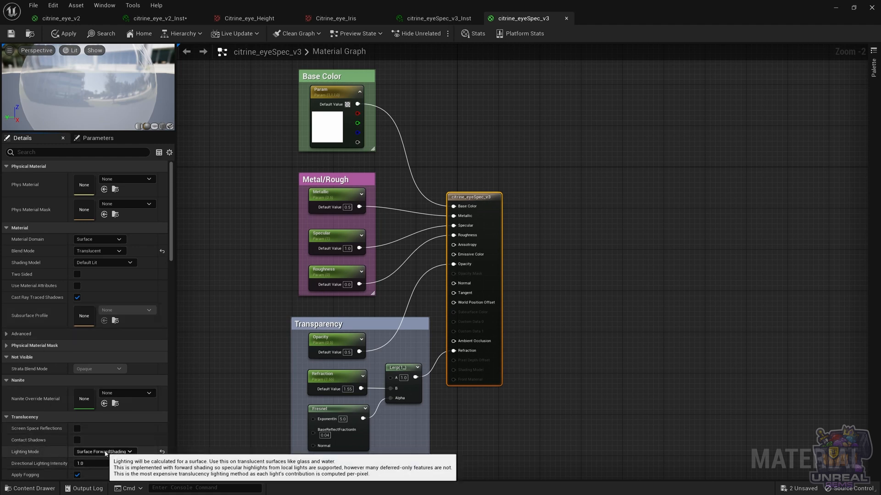
{"action": "left_click", "coordinate": [105, 451]}
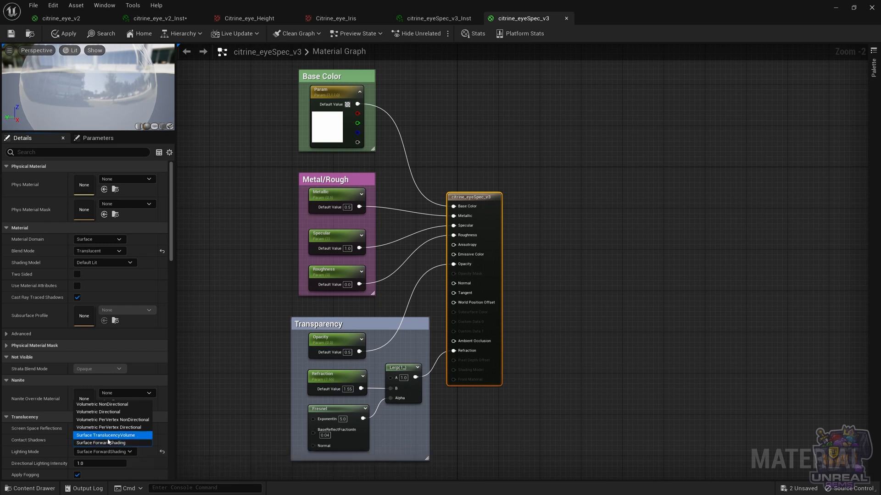
{"action": "mouse_move", "coordinate": [106, 435]}
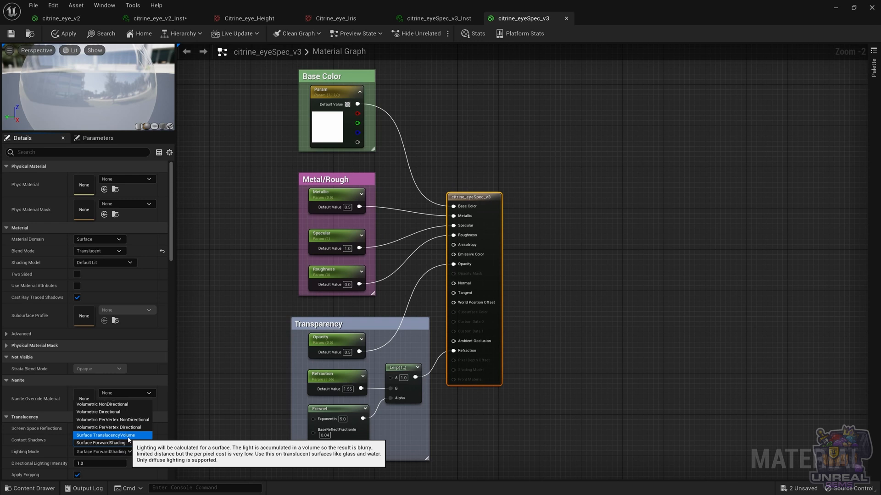
{"action": "left_click", "coordinate": [100, 443]}
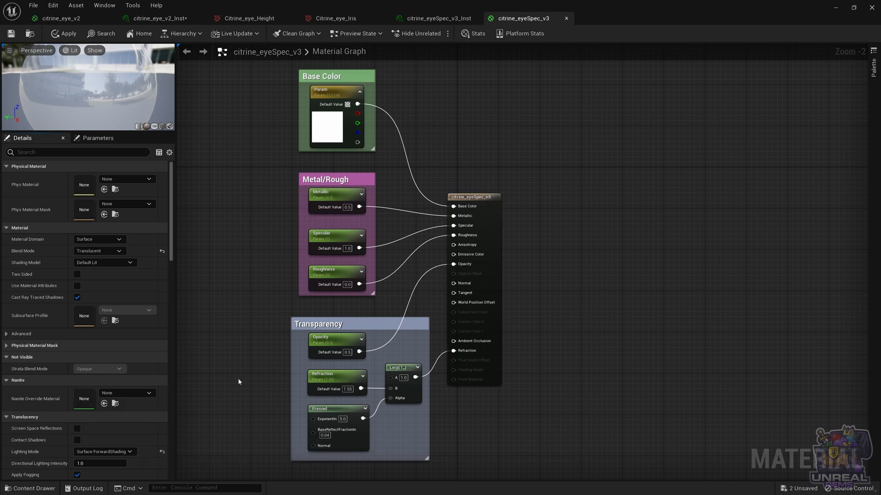
{"action": "mouse_move", "coordinate": [245, 307]}
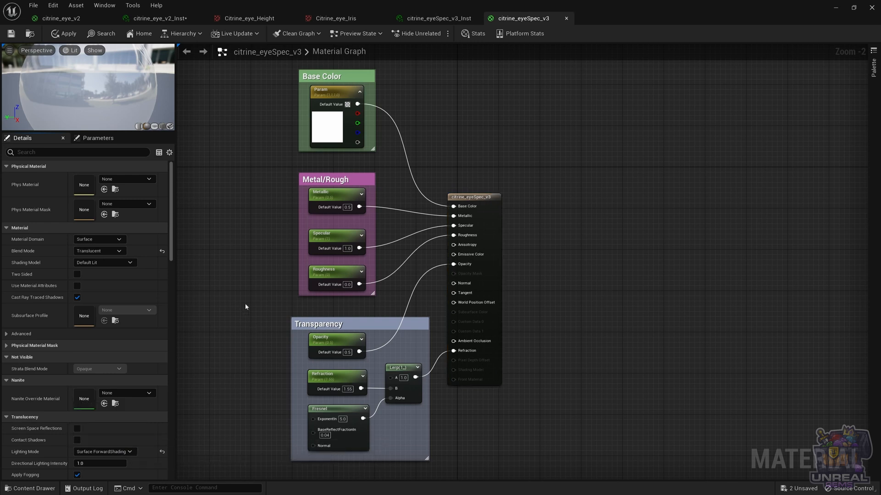
{"action": "mouse_move", "coordinate": [299, 145]}
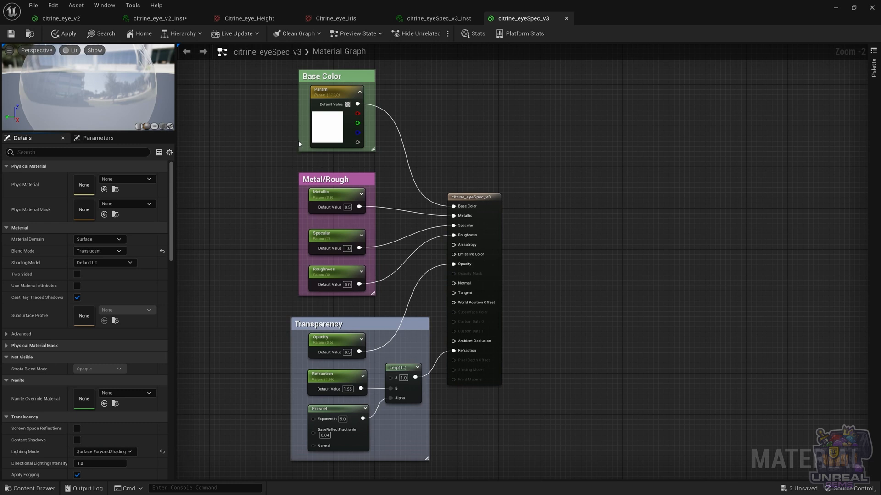
{"action": "mouse_move", "coordinate": [453, 44]}
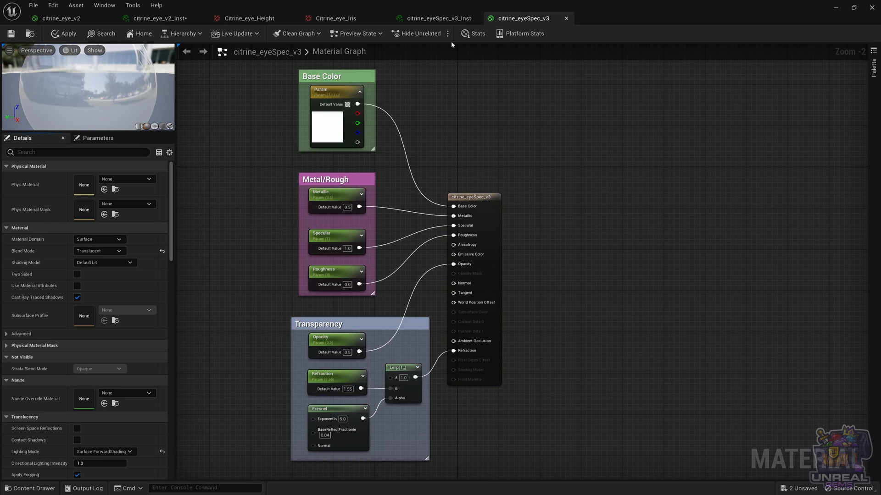
{"action": "left_click", "coordinate": [437, 18]}
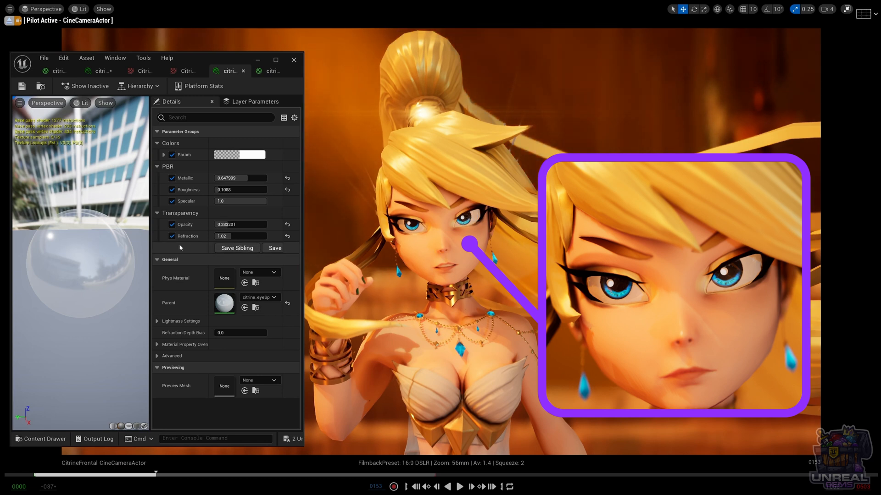
Set cornea Specular to 1.0, trial Opacity and Refraction 1.4232, then restore Refraction 1.02.
{"action": "left_click_drag", "start_coordinate": [240, 224], "coordinate": [247, 224]}
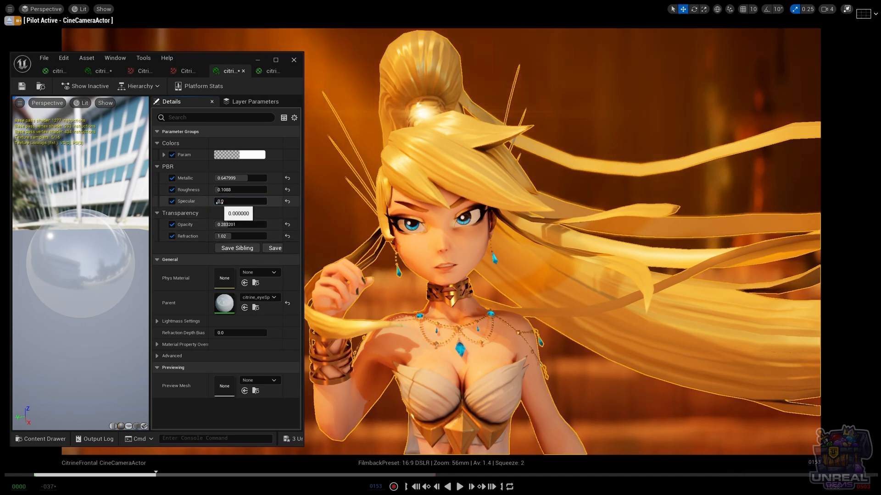
{"action": "type", "text": "1.0"}
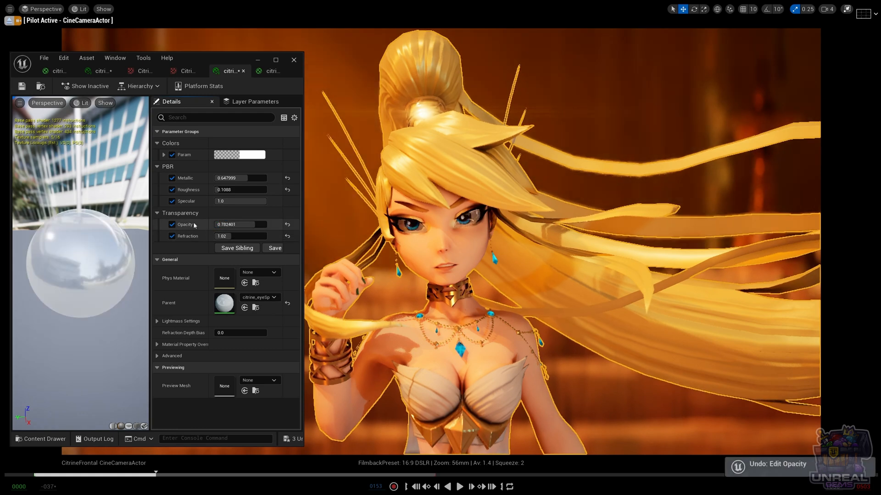
{"action": "left_click_drag", "start_coordinate": [242, 225], "coordinate": [202, 224]}
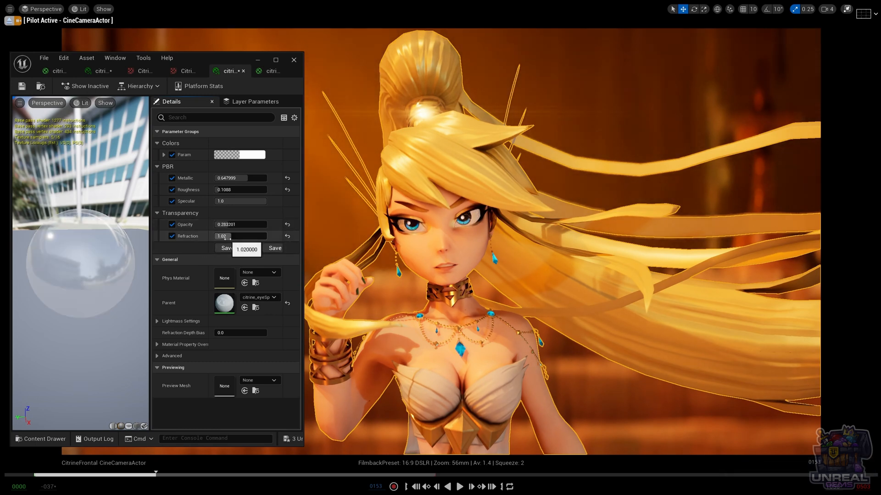
{"action": "type", "text": "1.4232"}
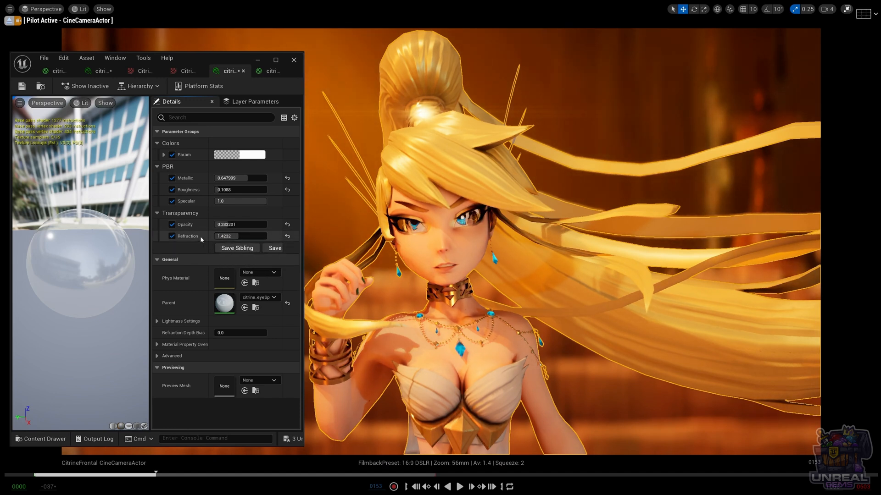
{"action": "type", "text": "1.02"}
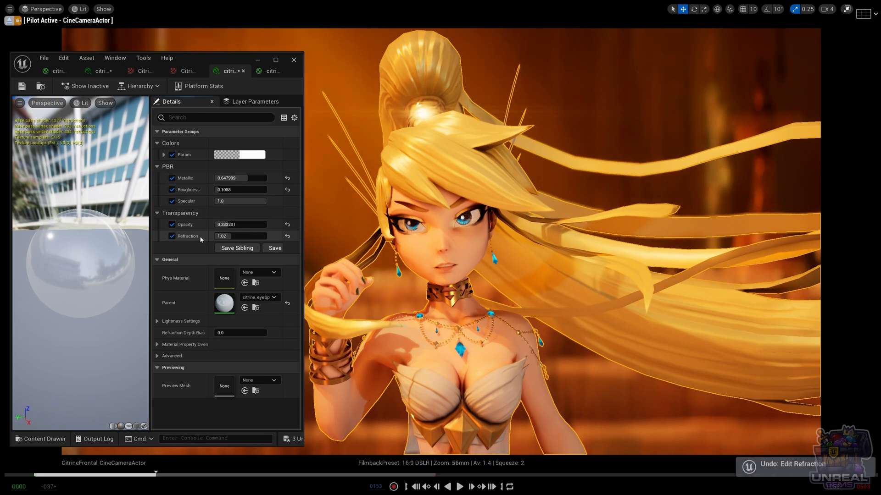